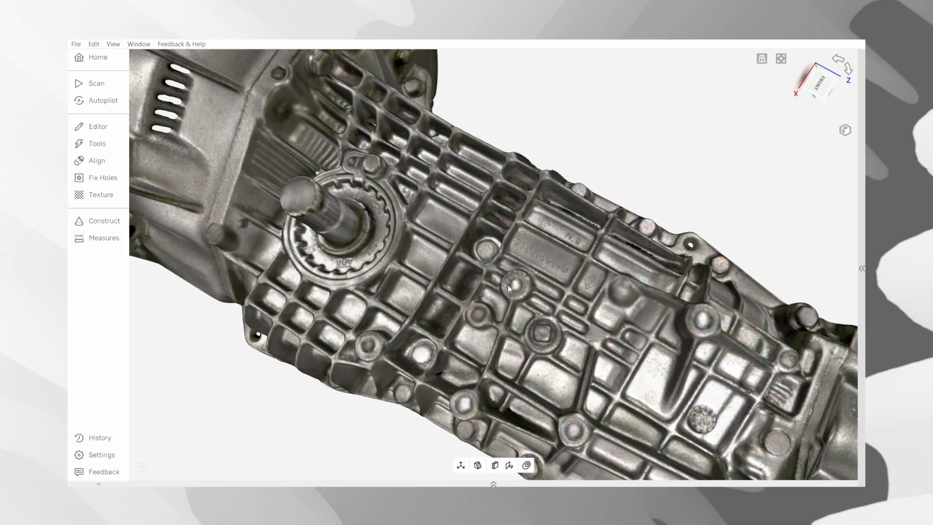
Bring up the Tools panel listing the scan and model processing tools.
click(98, 144)
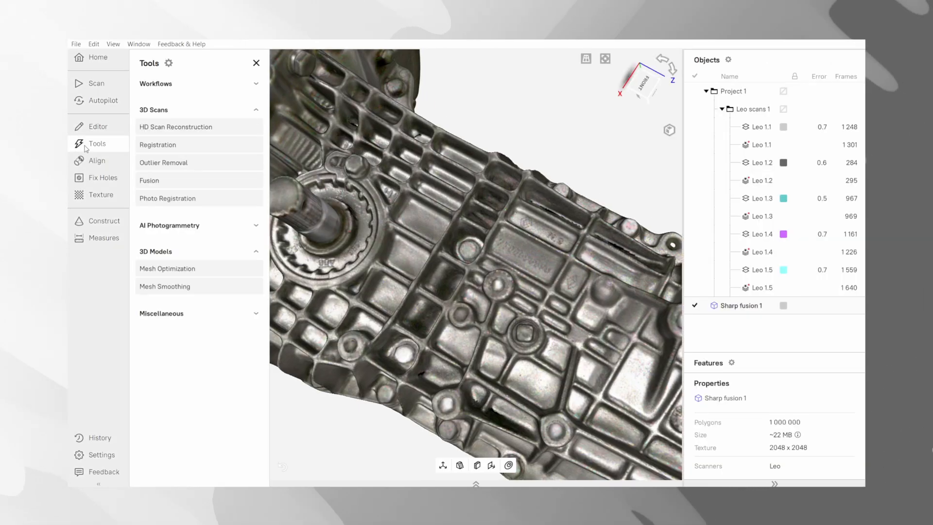
mouse_move(197, 171)
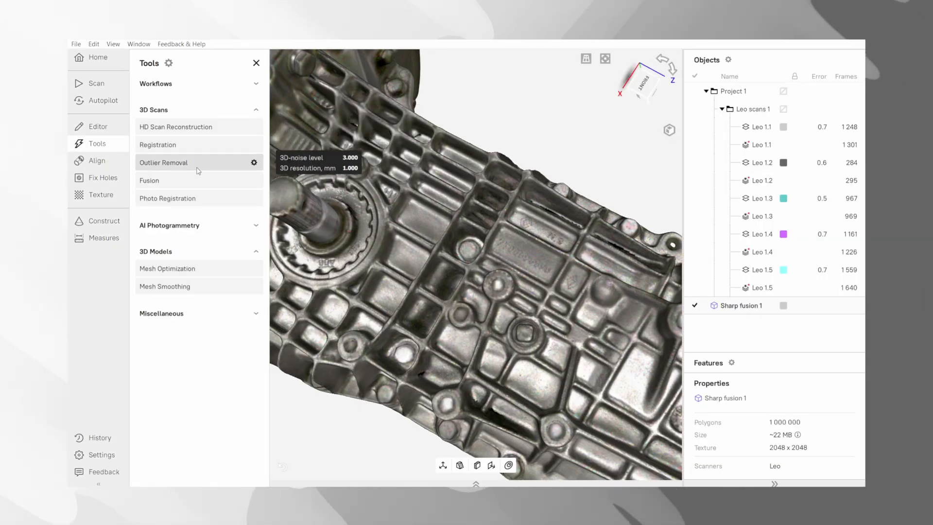
mouse_move(500, 399)
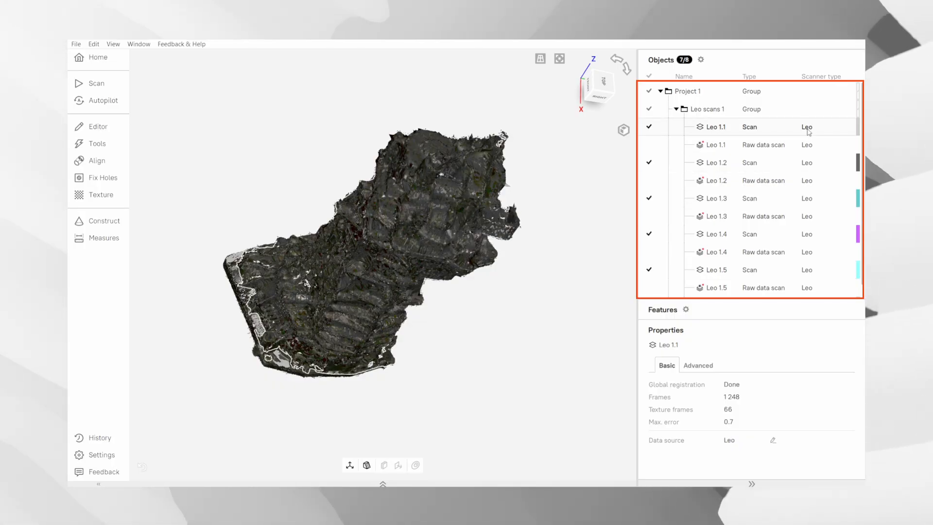
mouse_move(735, 131)
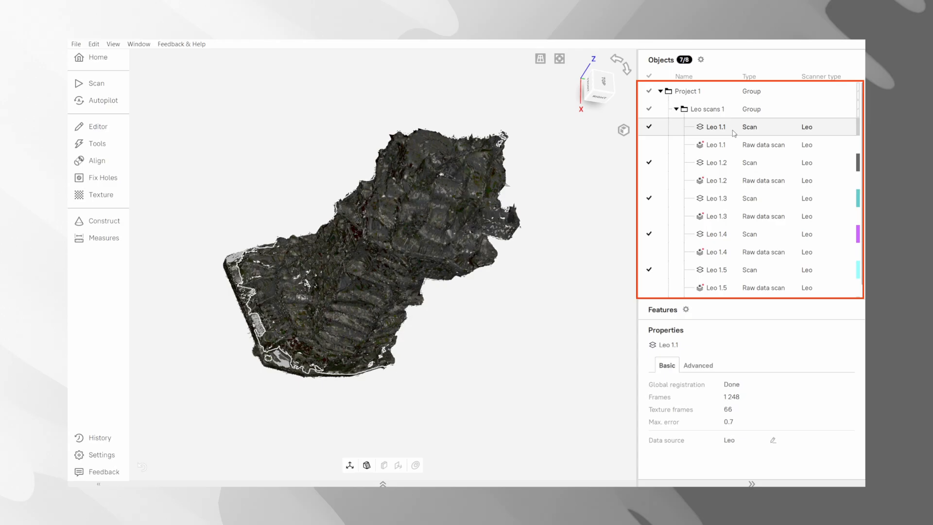
click(715, 163)
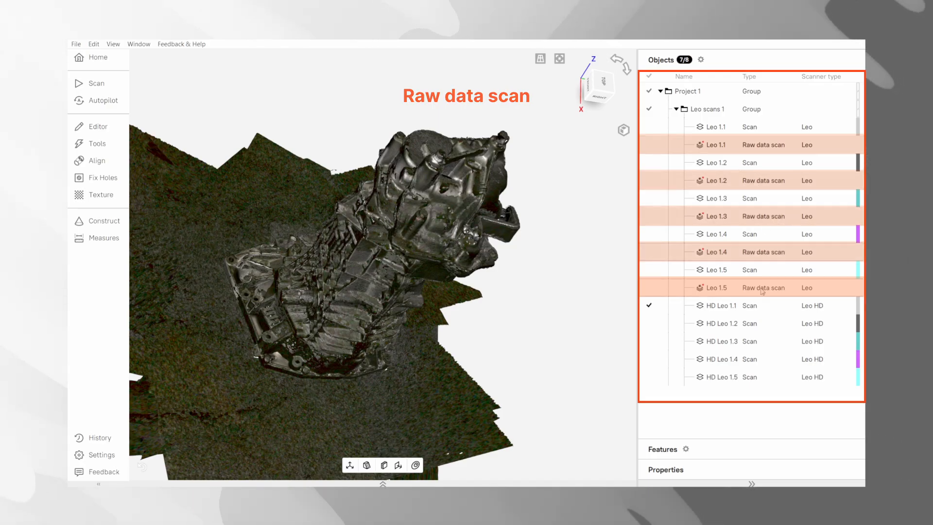
click(722, 306)
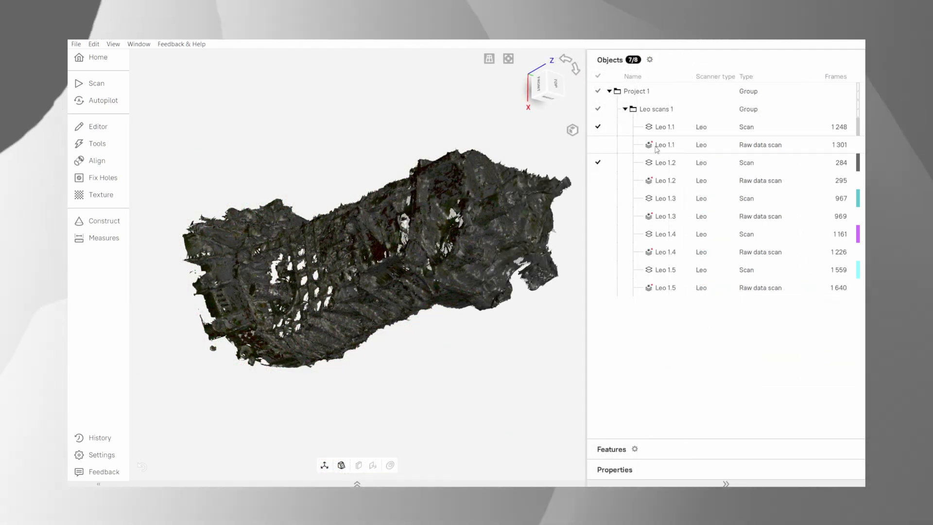
Switch display to the Leo 1.1–1.5 raw data scans, hiding the processed Scan entries.
click(598, 144)
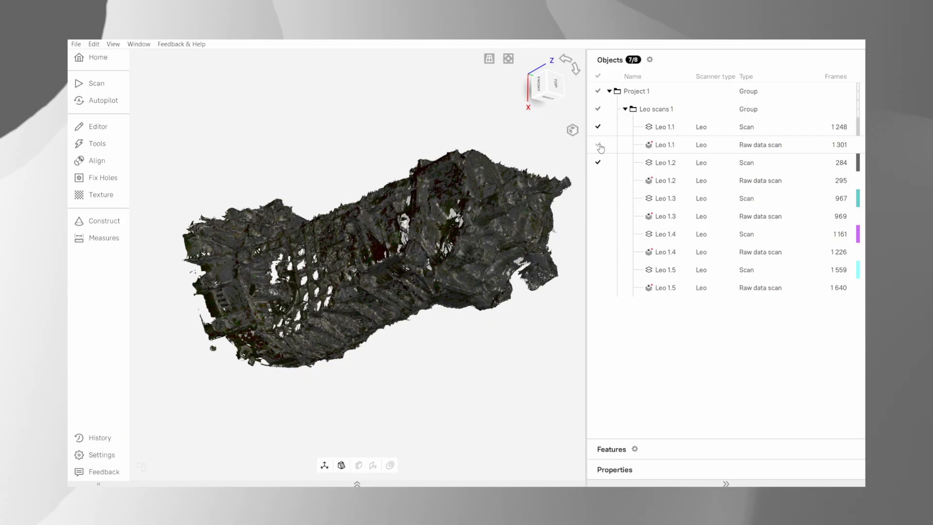
click(598, 127)
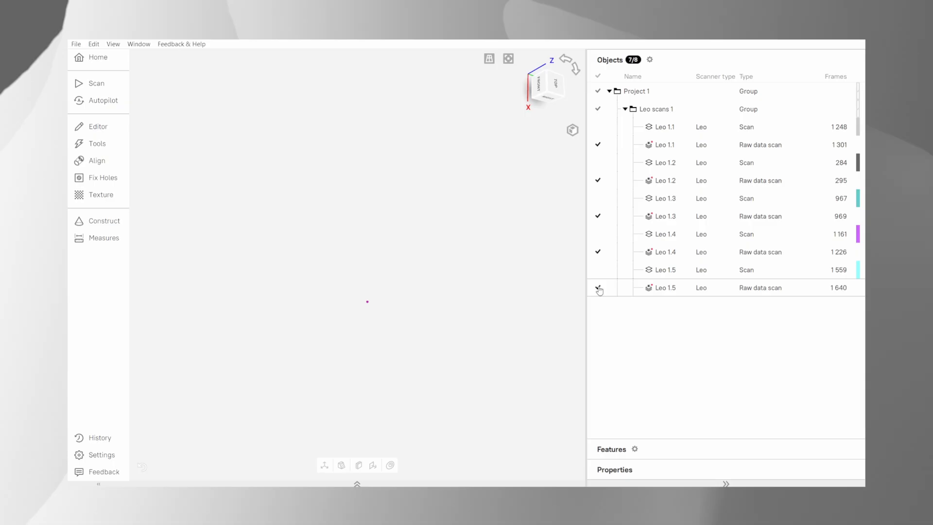
Run HD Scan Reconstruction on the raw data to produce HD Leo 1.1–1.5.
click(97, 144)
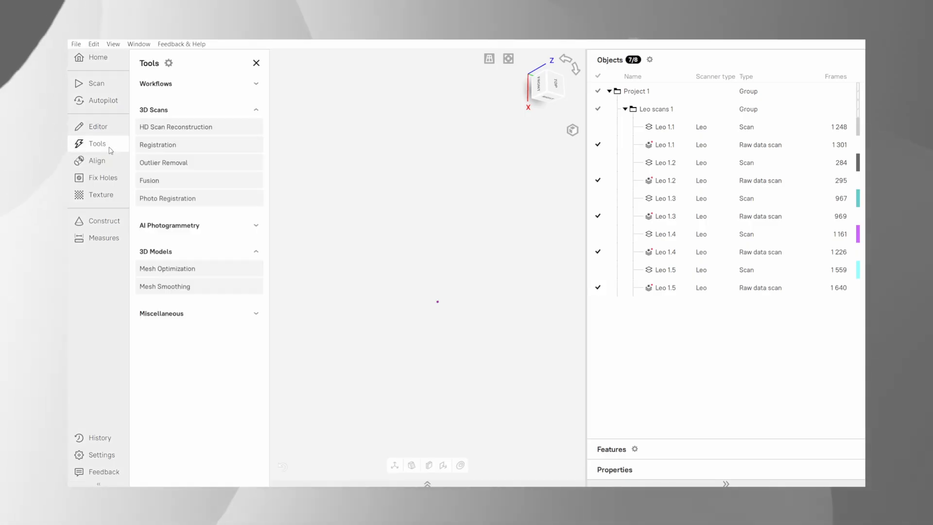
click(176, 126)
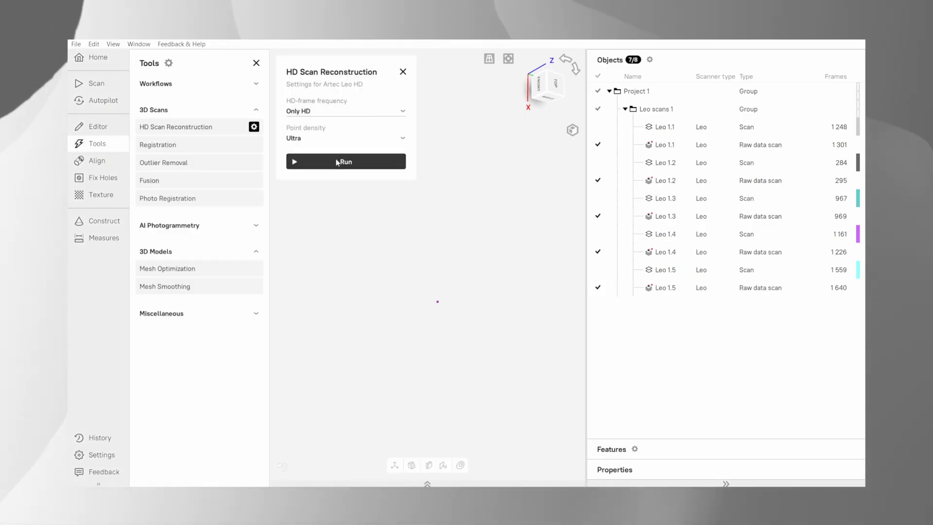
click(345, 161)
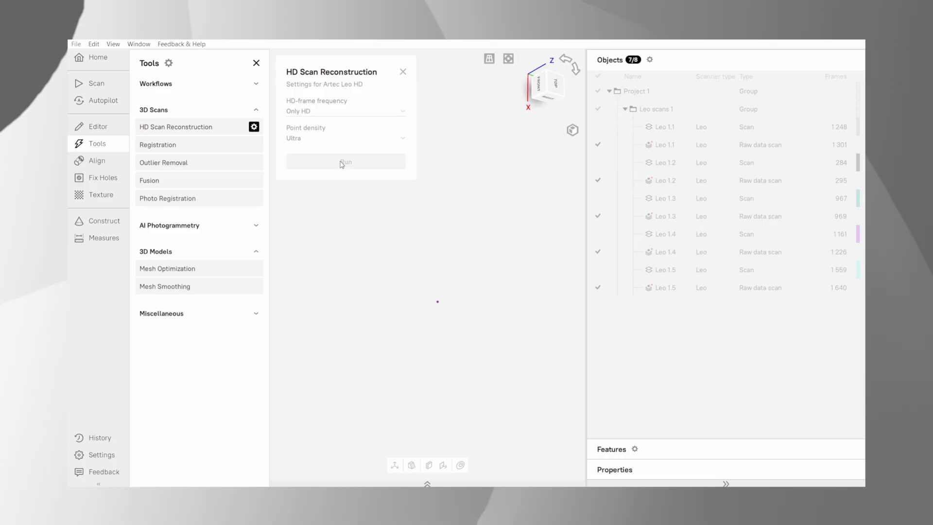
mouse_move(505, 312)
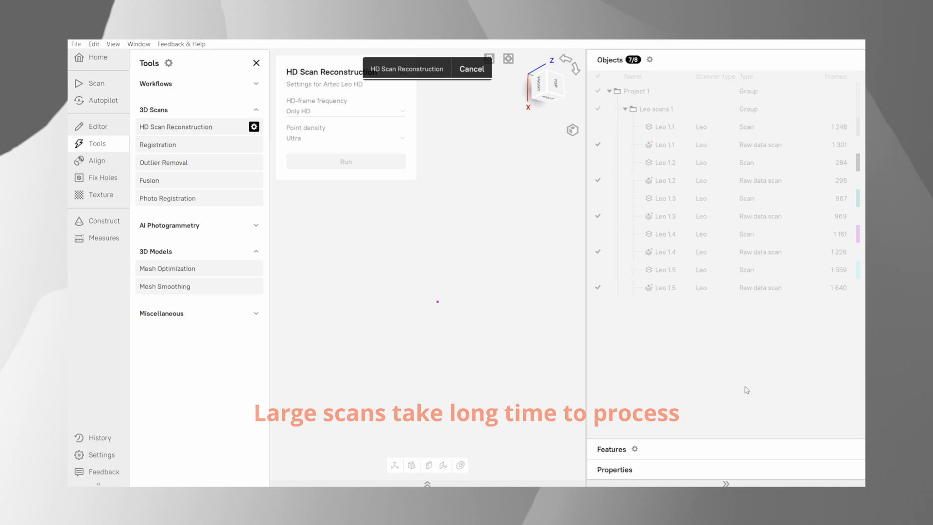
click(345, 161)
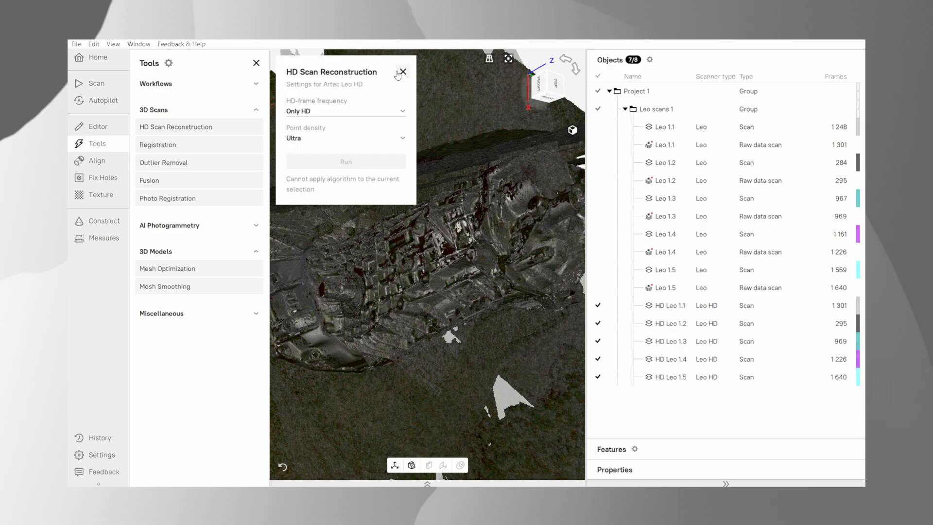
Dismiss the HD reconstruction settings and the Tools panel after processing.
click(403, 71)
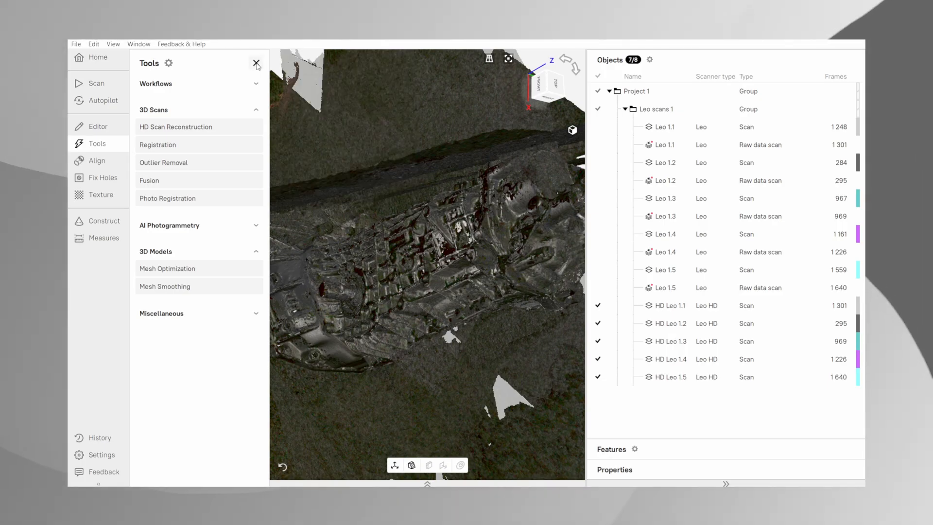
click(256, 63)
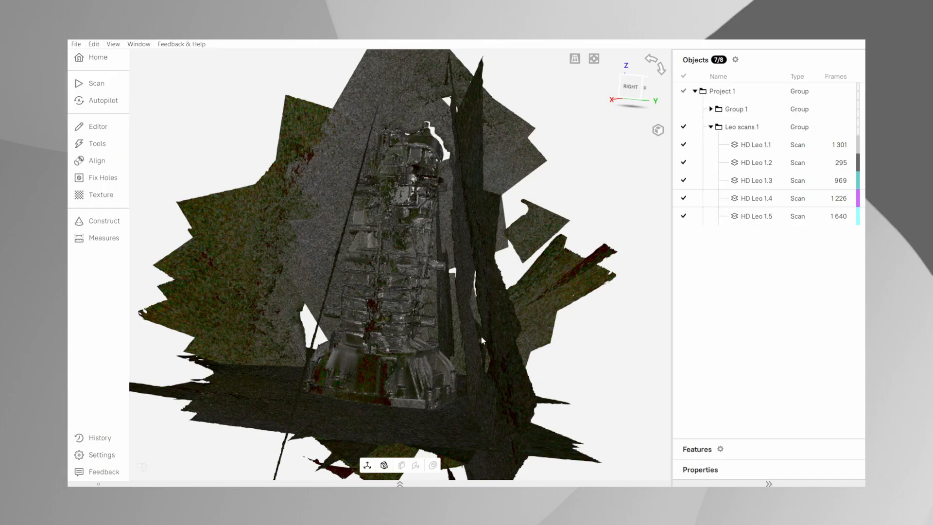
mouse_move(658, 130)
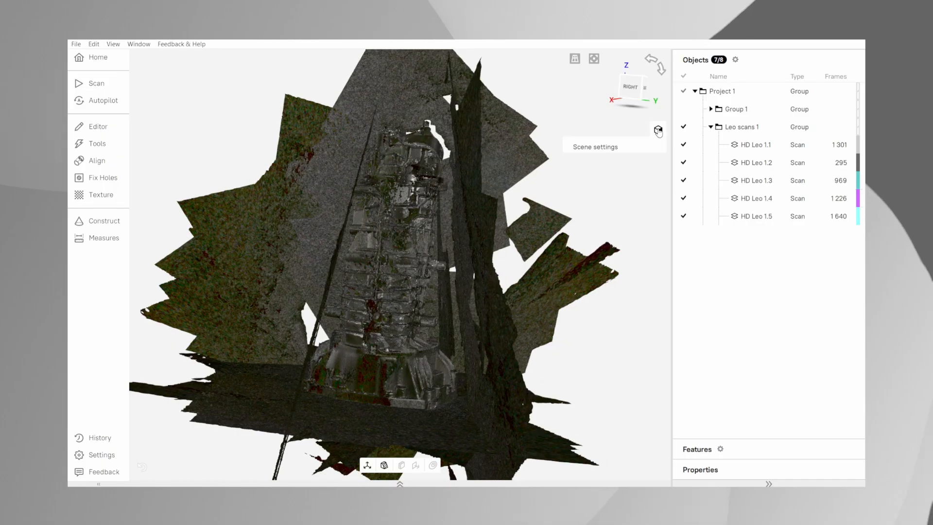
Set the Scene settings display mode so each HD scan shows in its own colour.
click(657, 129)
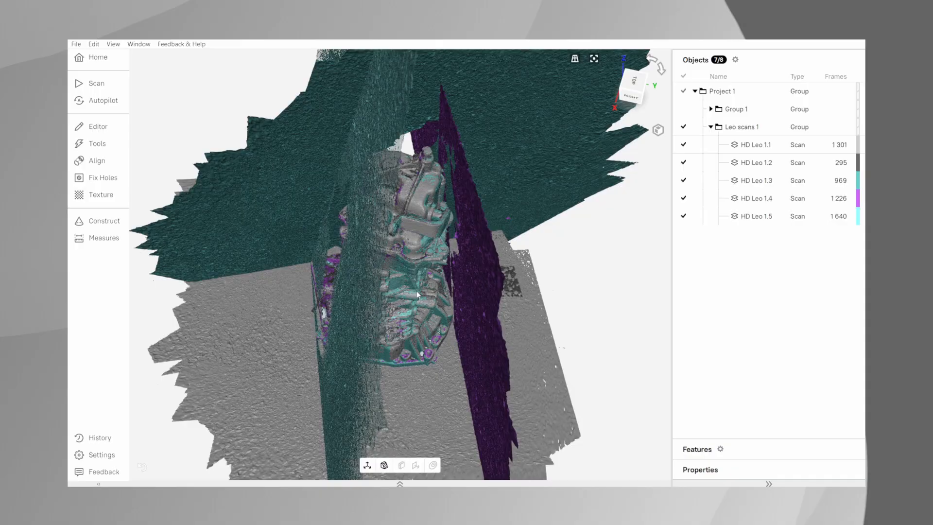
click(98, 127)
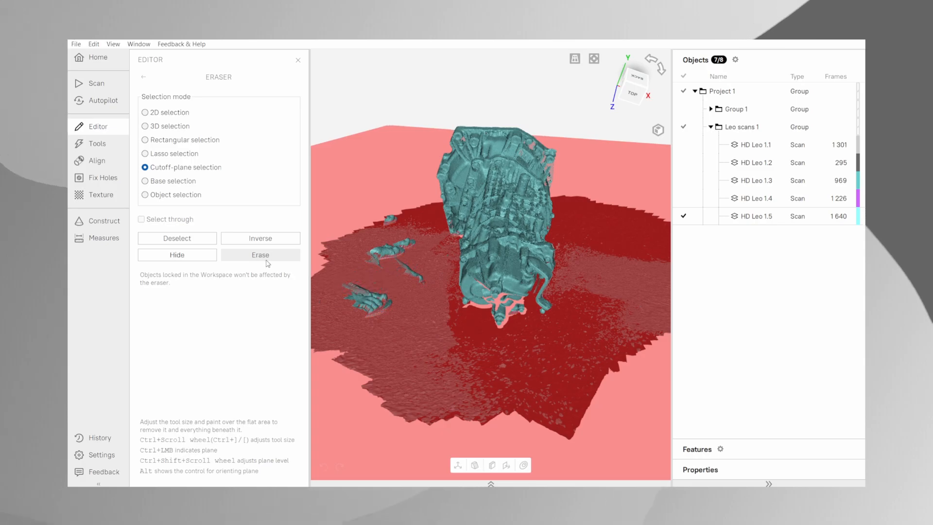
Erase the flat floor and stray floating fragments from HD Leo 1.5, leaving the main housing.
click(261, 255)
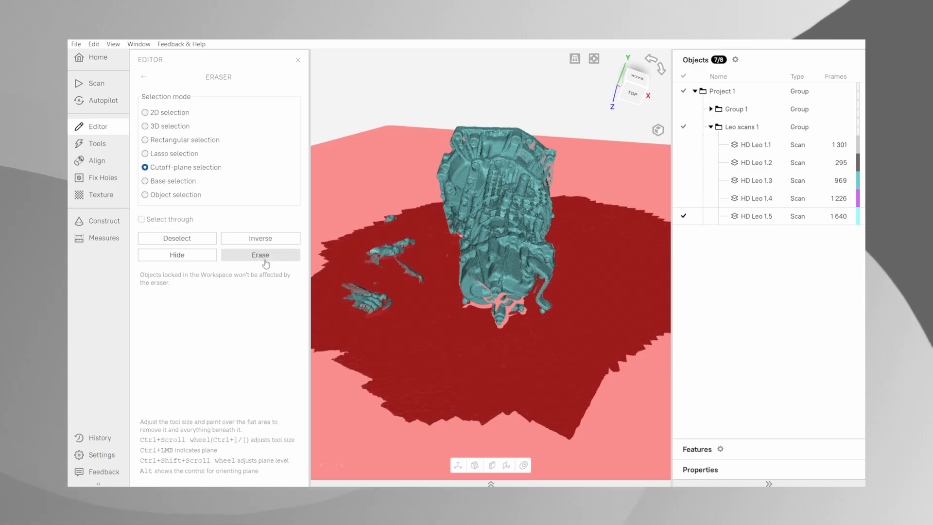
click(145, 112)
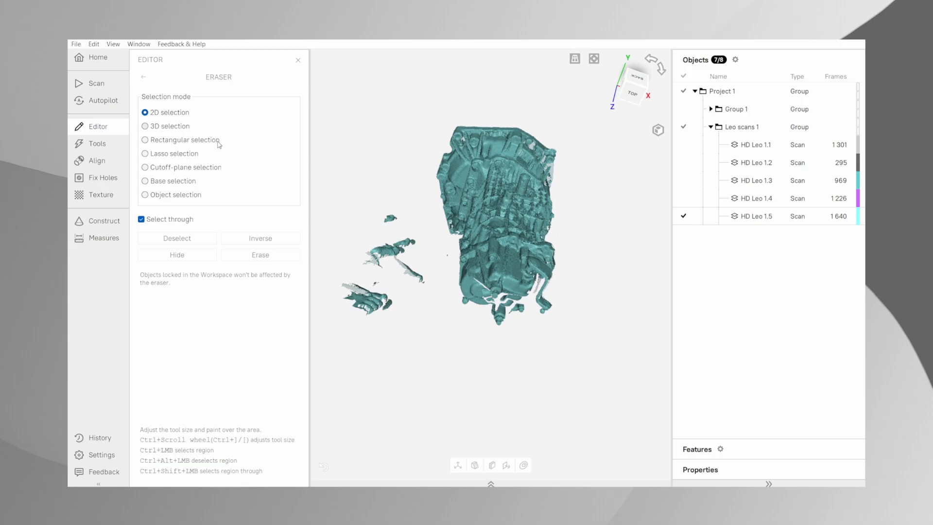
mouse_move(353, 295)
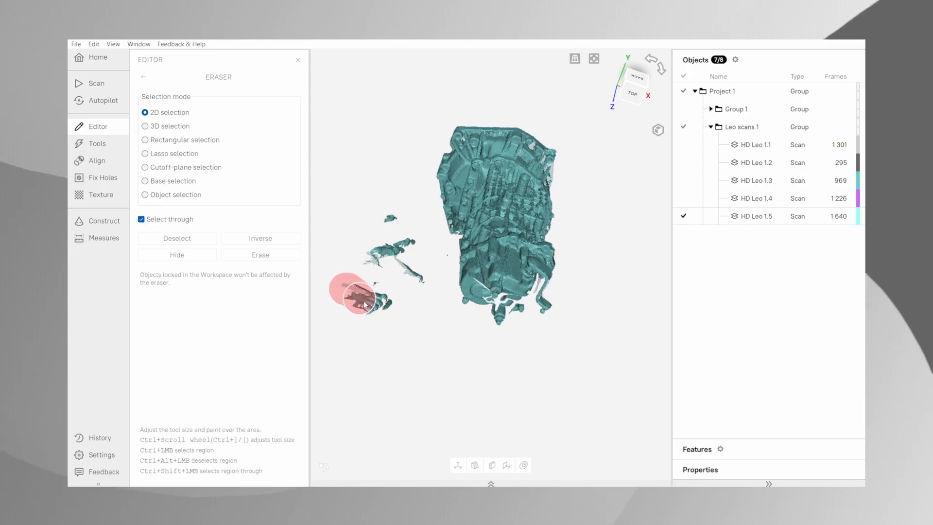
click(261, 255)
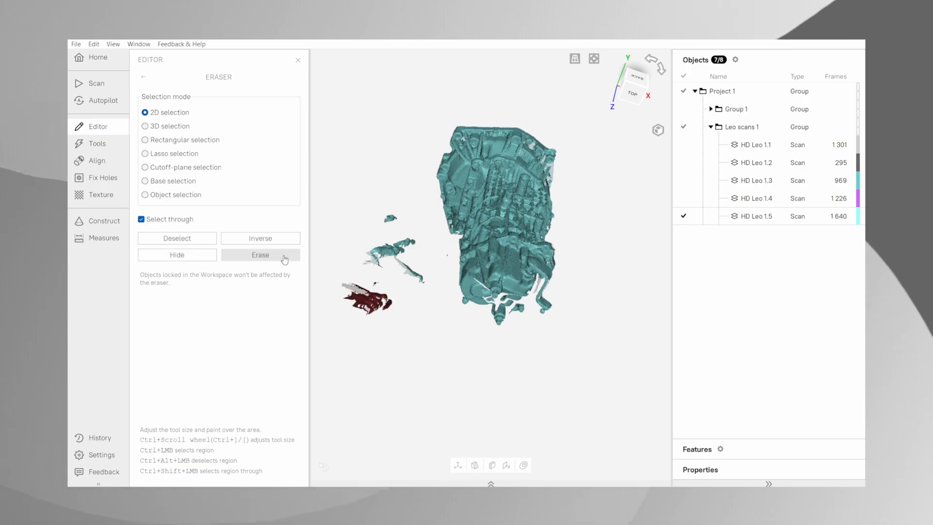
click(145, 154)
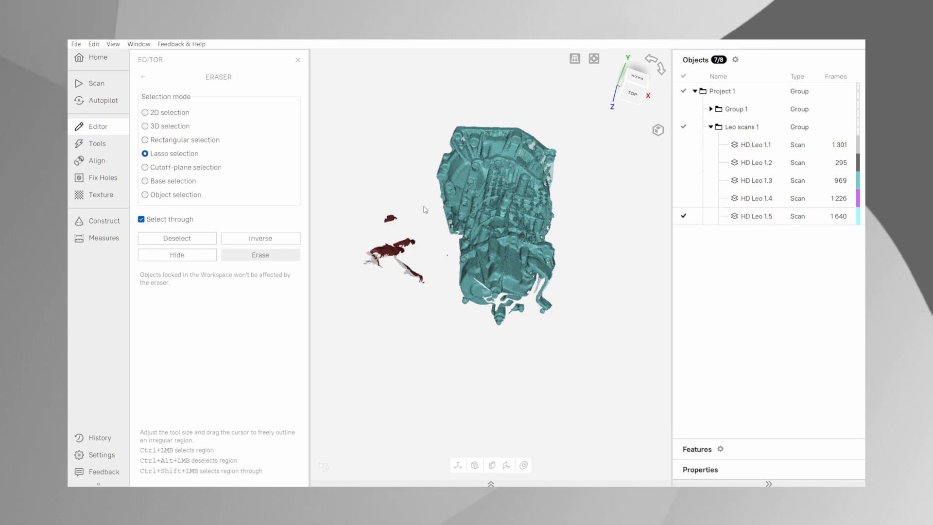
click(261, 255)
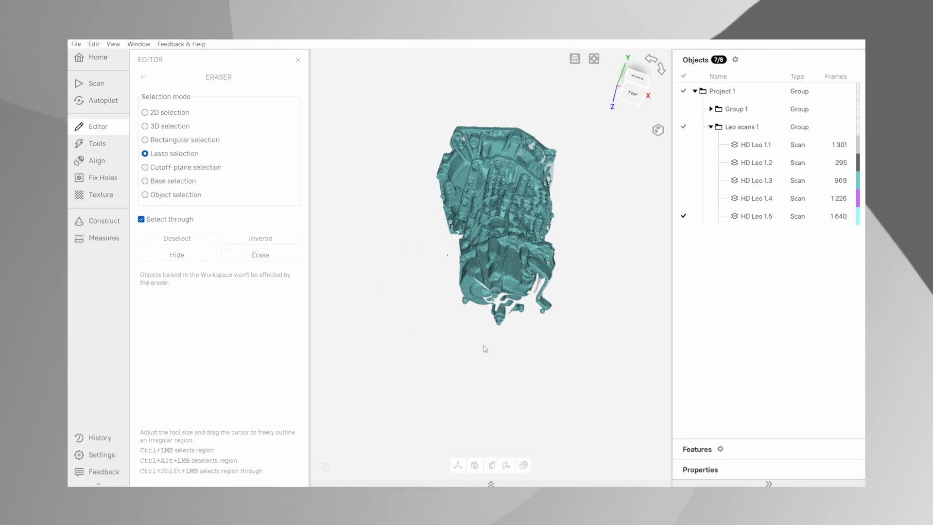
click(145, 112)
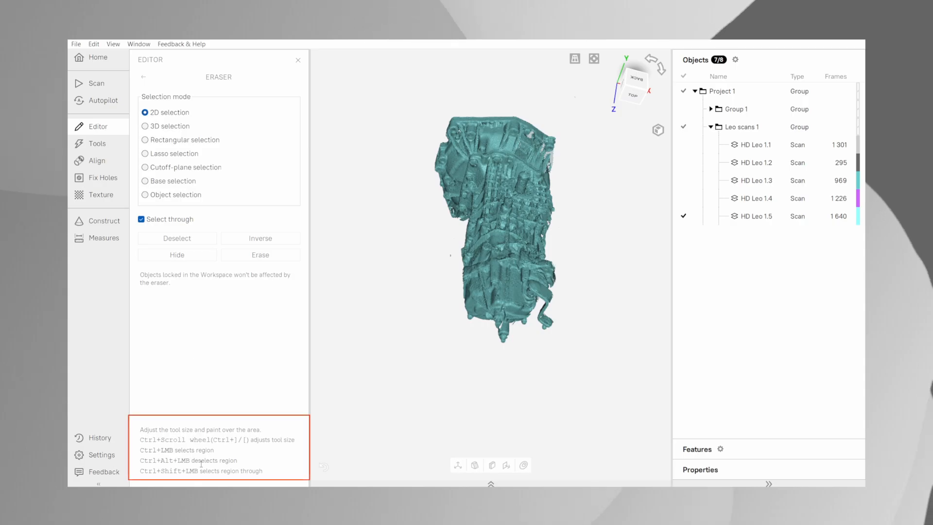
mouse_move(147, 168)
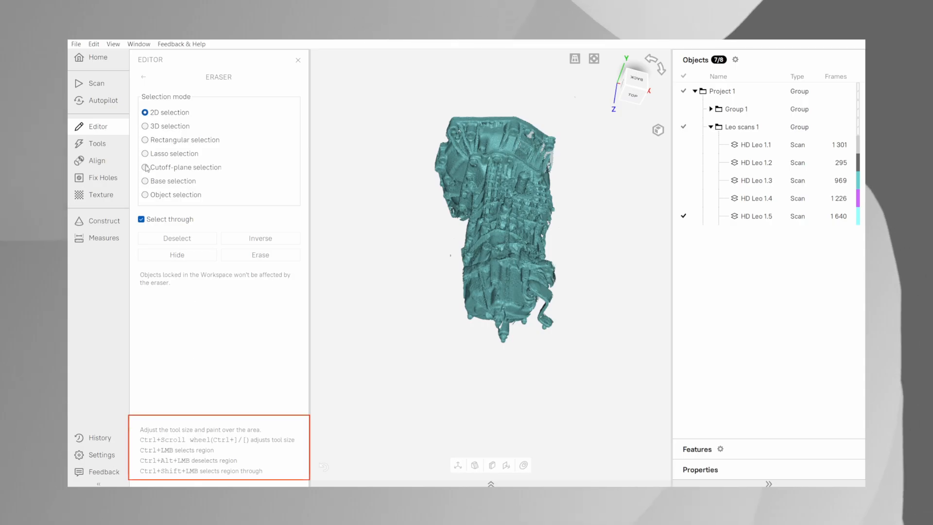
Switch the eraser from cutoff-plane selection to lasso selection.
click(145, 167)
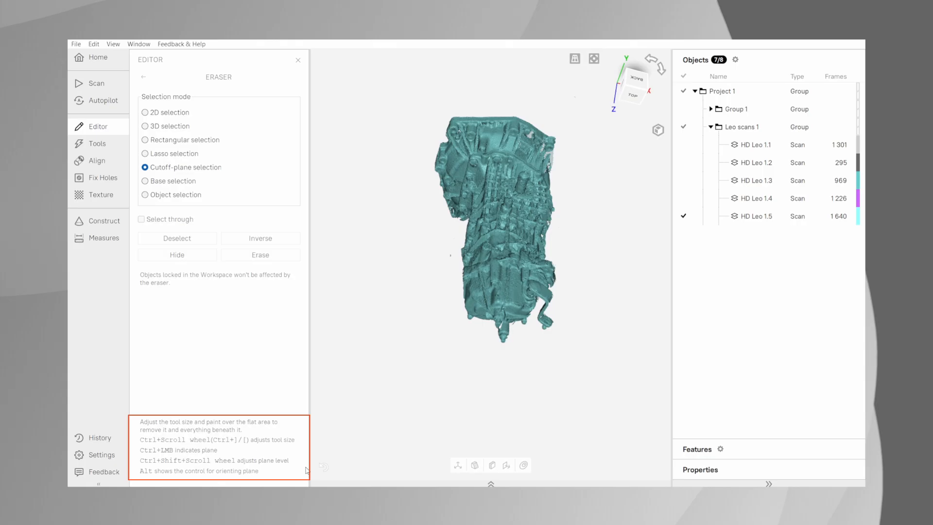
click(145, 154)
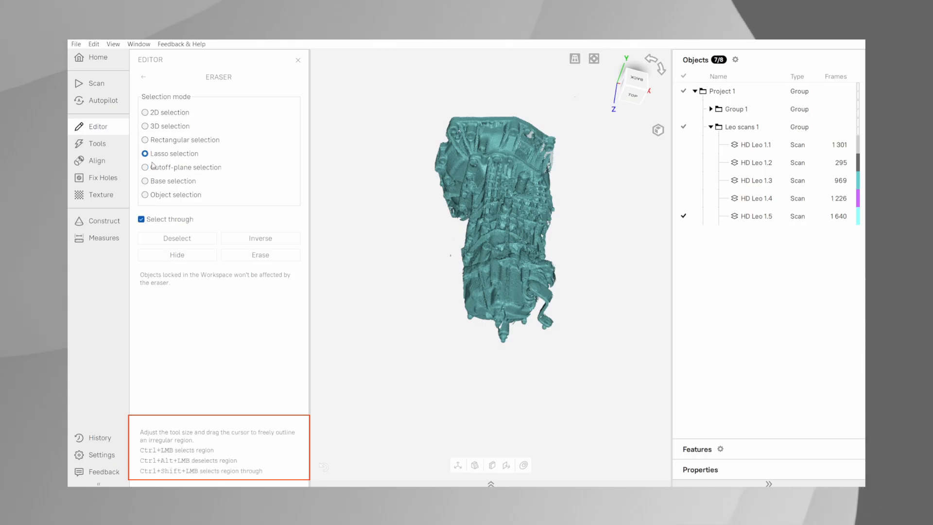
mouse_move(301, 413)
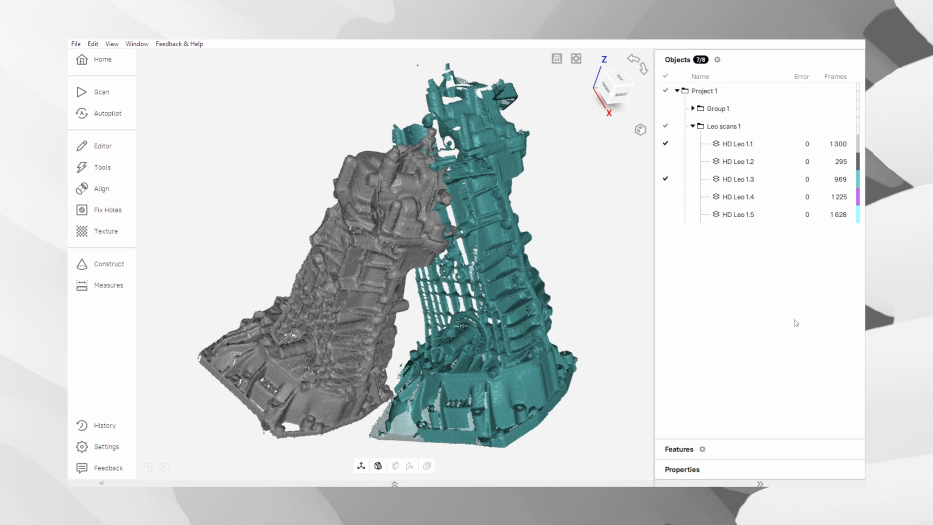
mouse_move(136, 182)
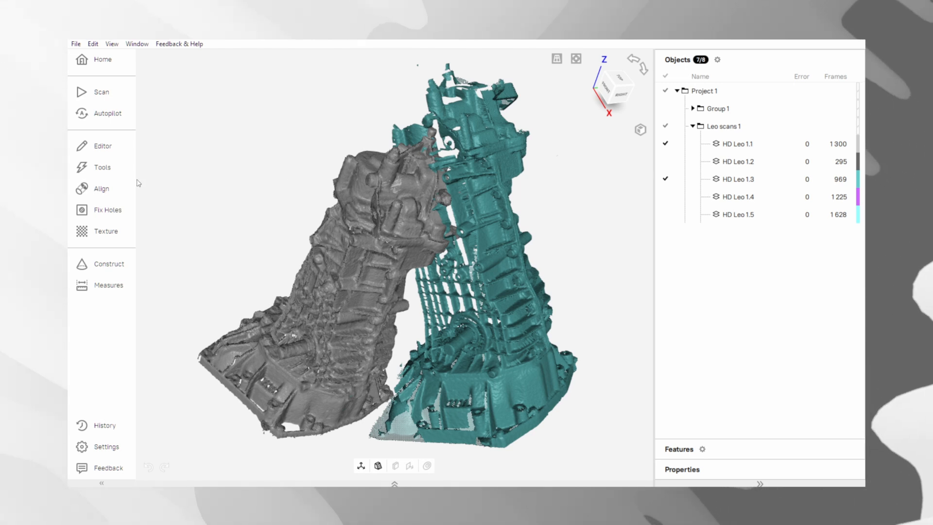
In Align, place a matching marker pair on the HD Leo 1.1 and 1.3 scans.
click(102, 188)
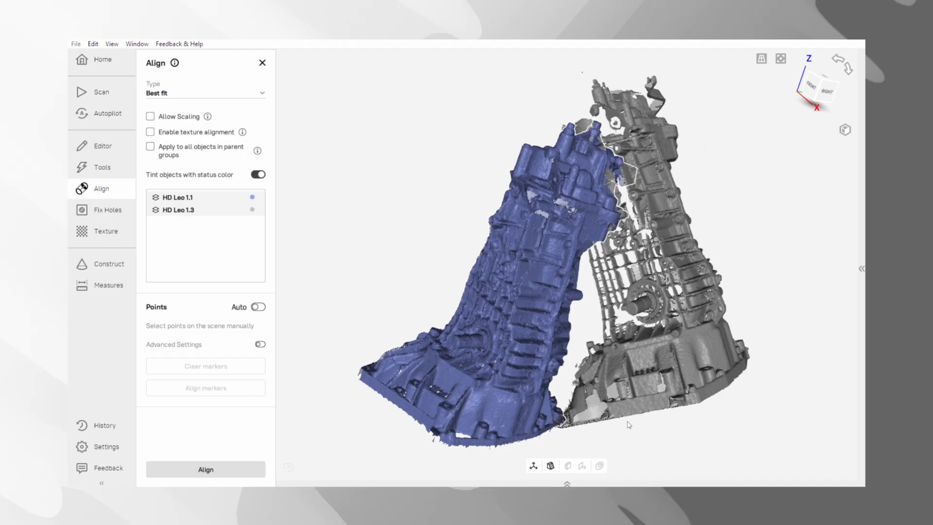
mouse_move(620, 429)
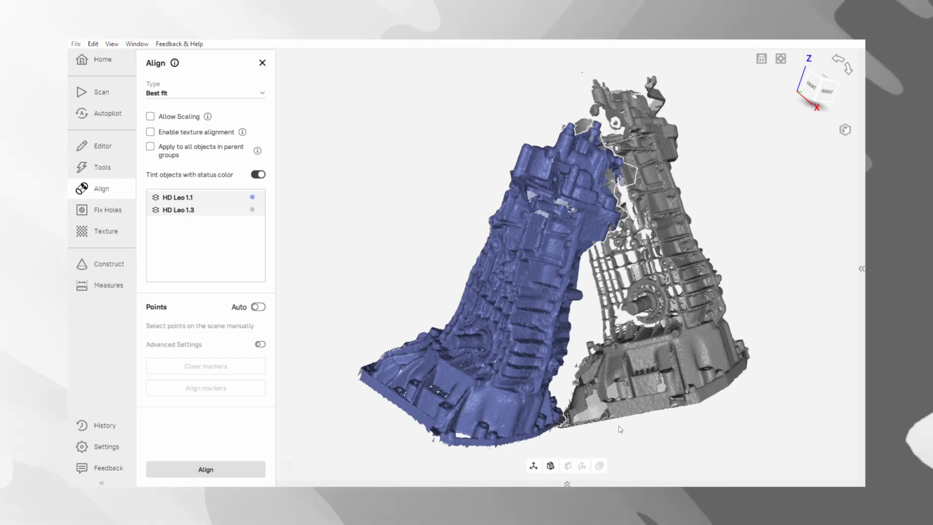
mouse_move(263, 327)
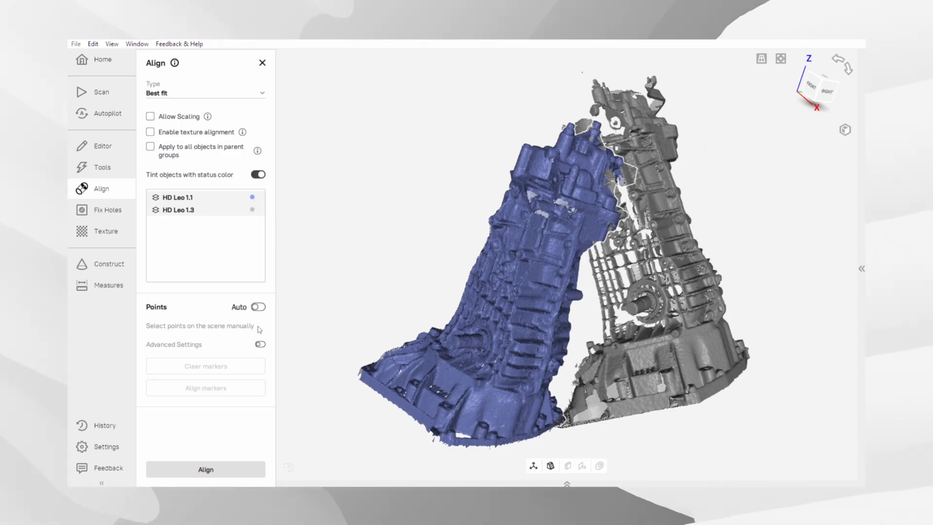
click(256, 307)
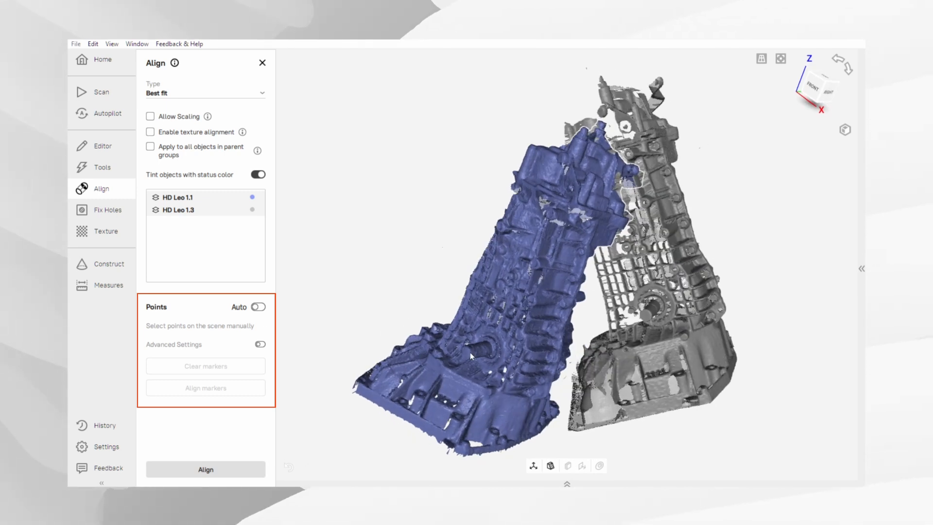
click(470, 356)
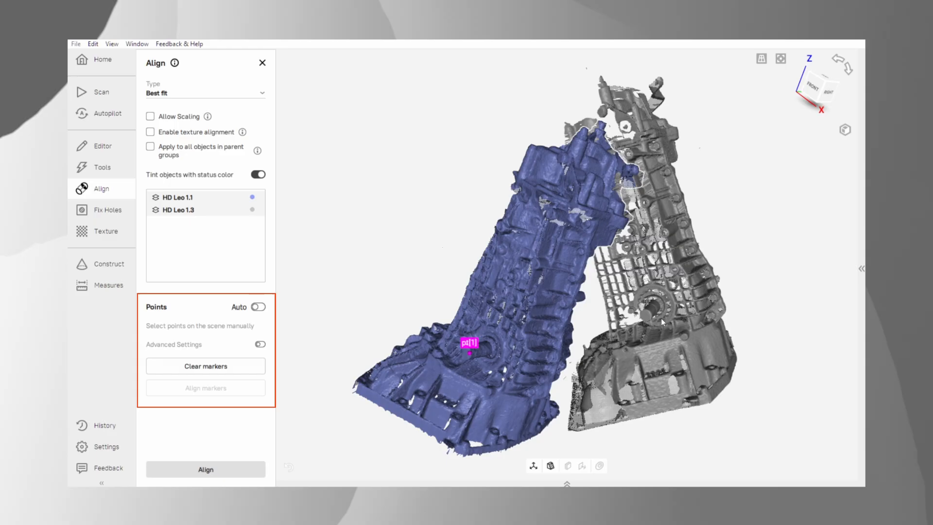
click(626, 275)
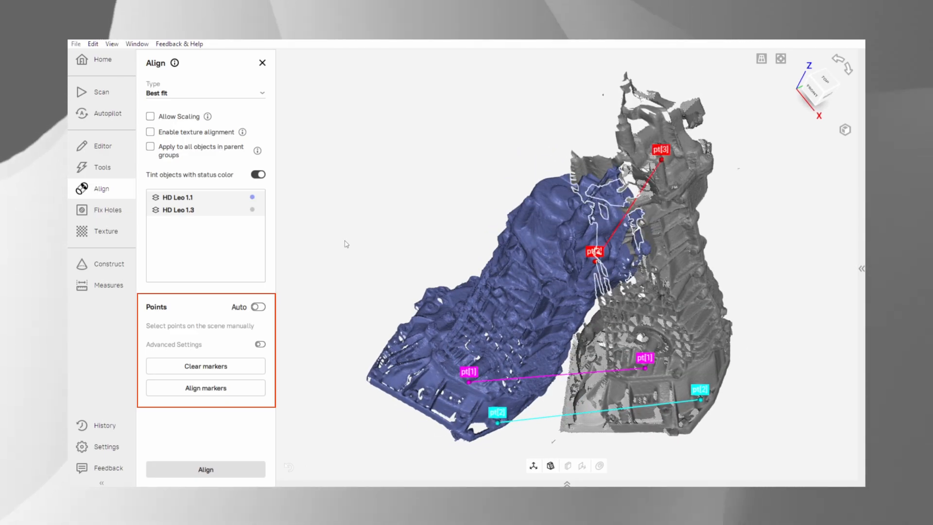
Align the scans on the marker pair and refine to best fit so the halves overlap.
click(206, 388)
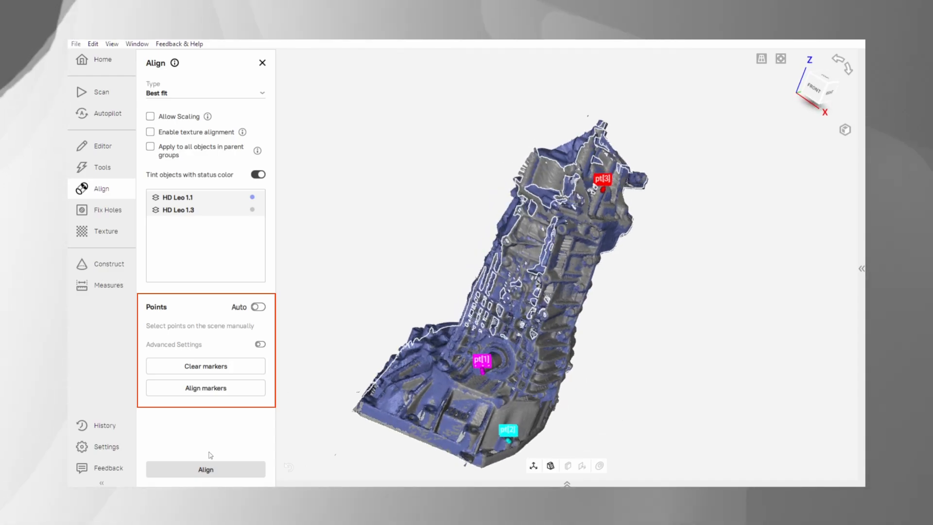
click(206, 469)
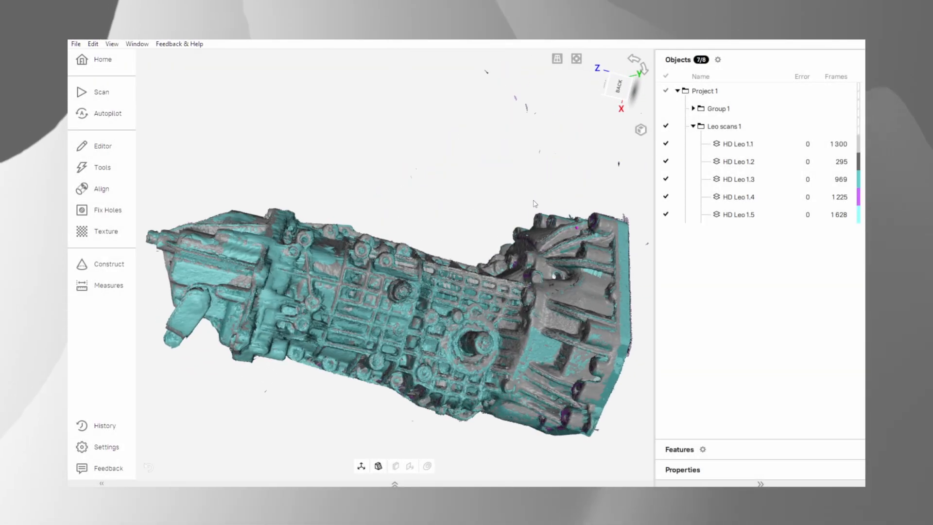
mouse_move(102, 167)
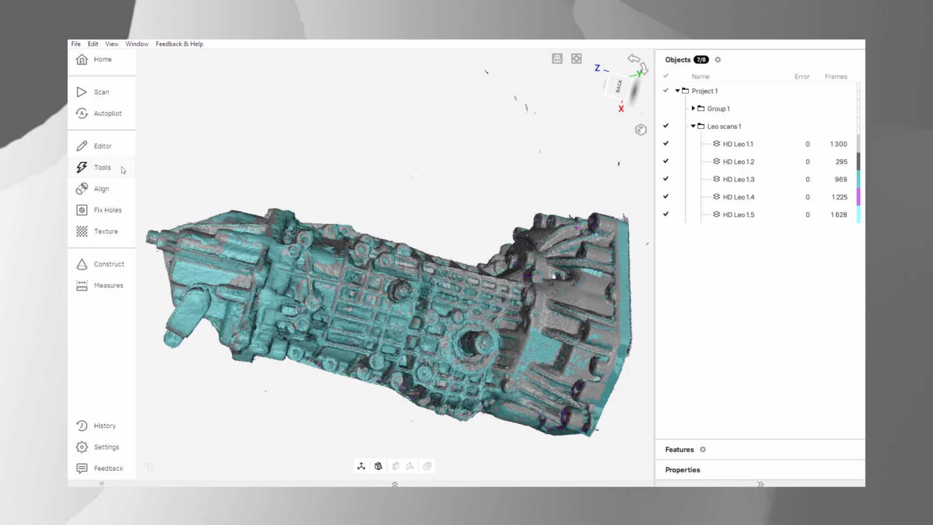
Set the Scene settings colour mode to Frame colour for the aligned scans.
click(102, 167)
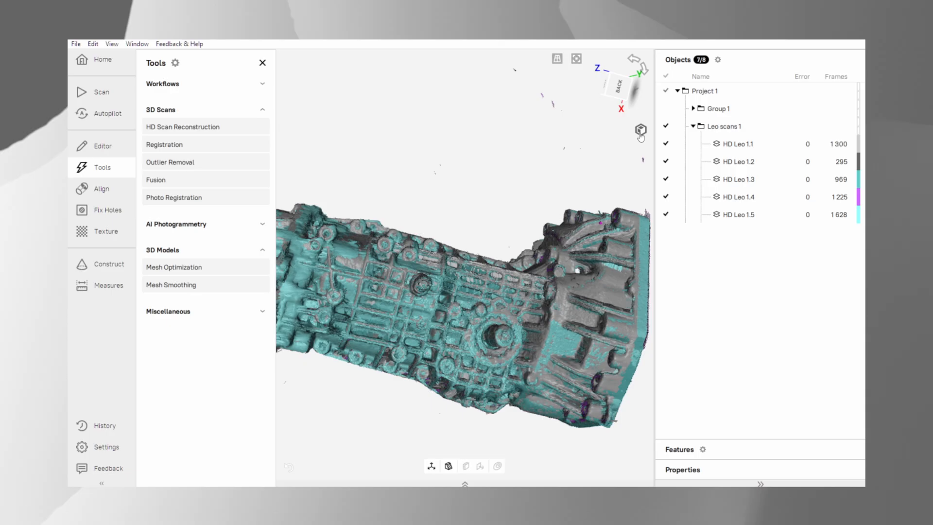
click(641, 130)
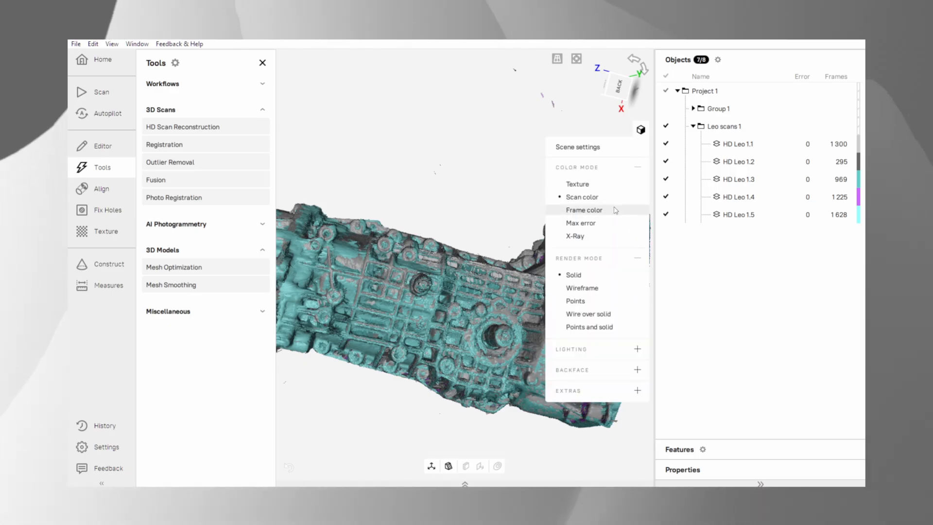
click(575, 300)
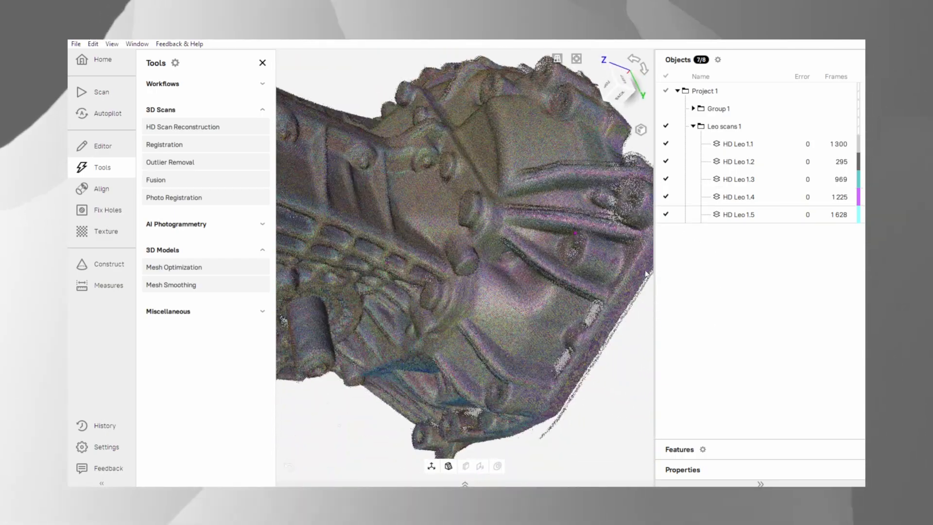
Bring up the global Registration settings using geometry and texture.
click(641, 130)
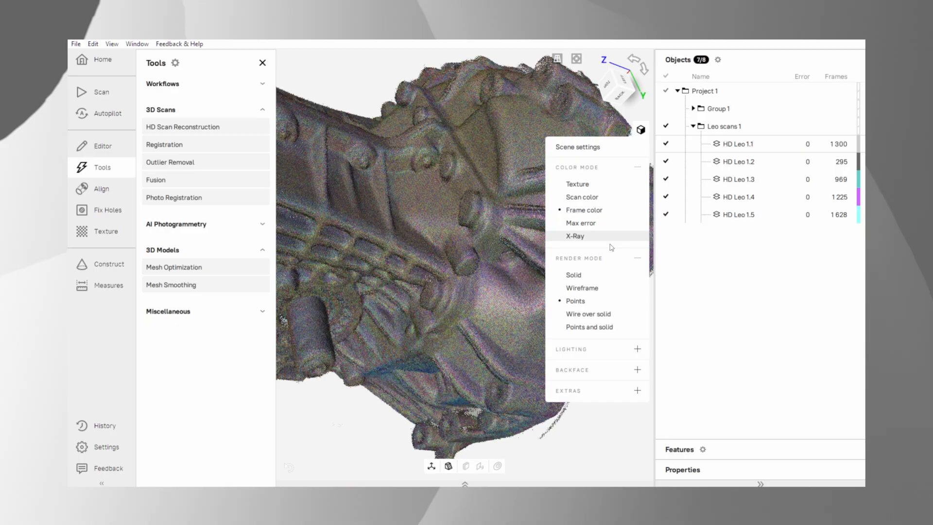
click(573, 274)
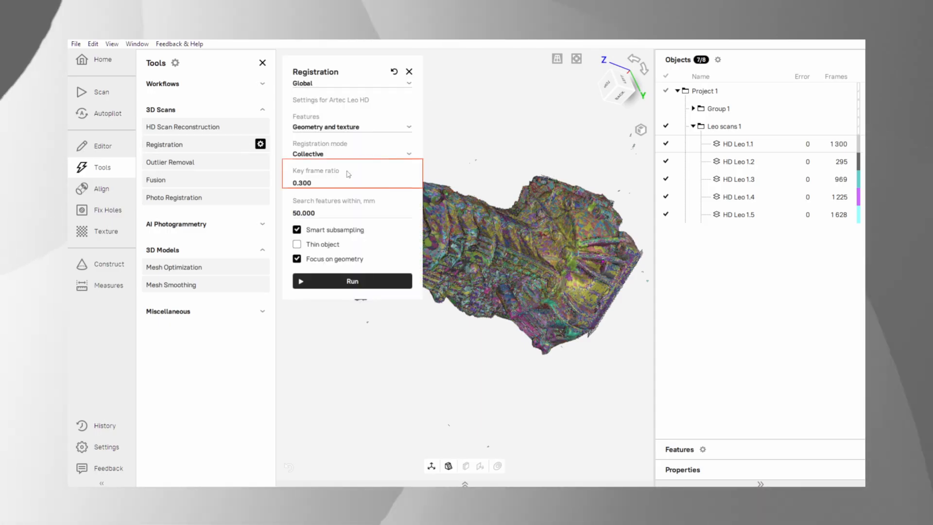
Run global registration with key frame ratio 0.300, yielding errors of about 0.4–0.6.
click(322, 182)
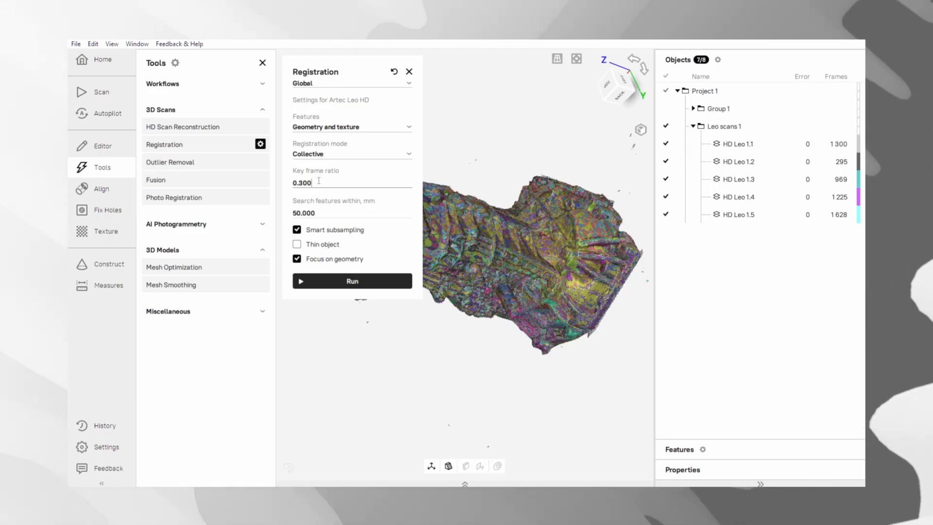
click(352, 280)
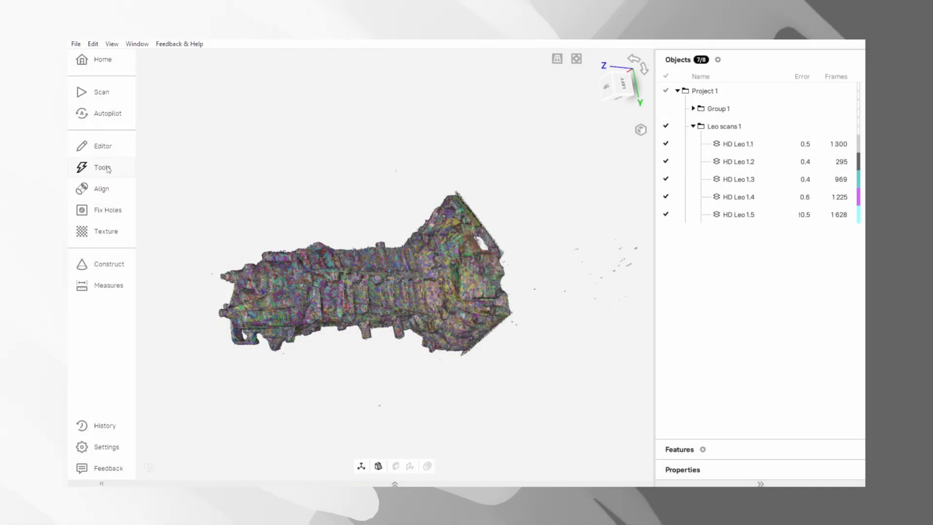
Run Outlier Removal at 3D-noise level 3.000 and 0.500 mm resolution on the HD scans.
click(102, 167)
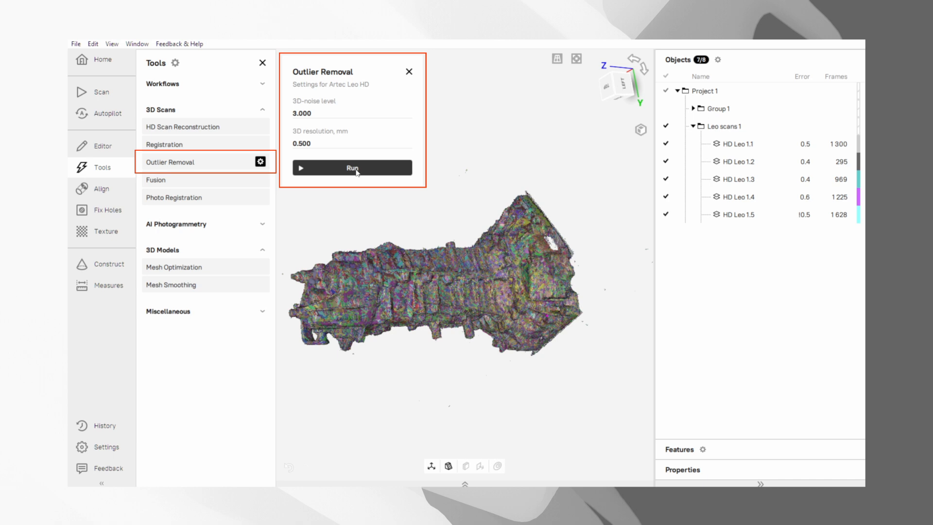
click(352, 167)
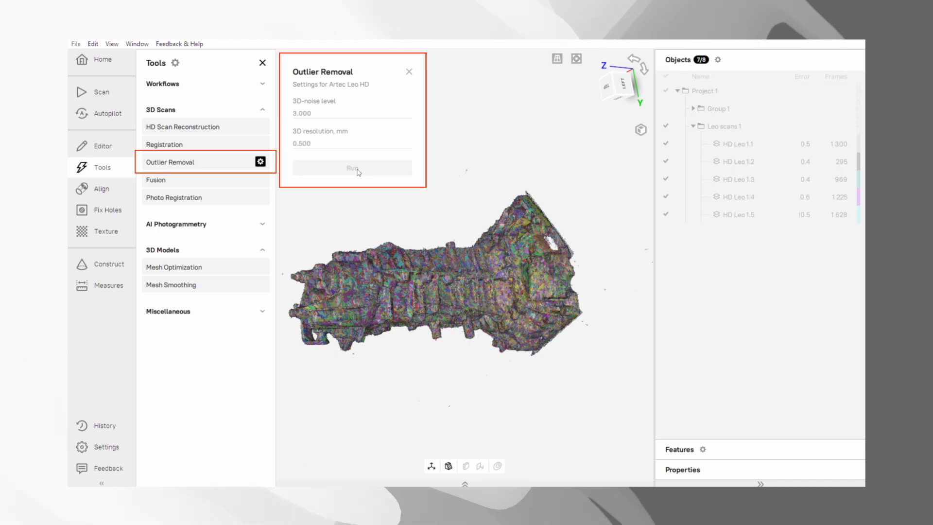
click(352, 167)
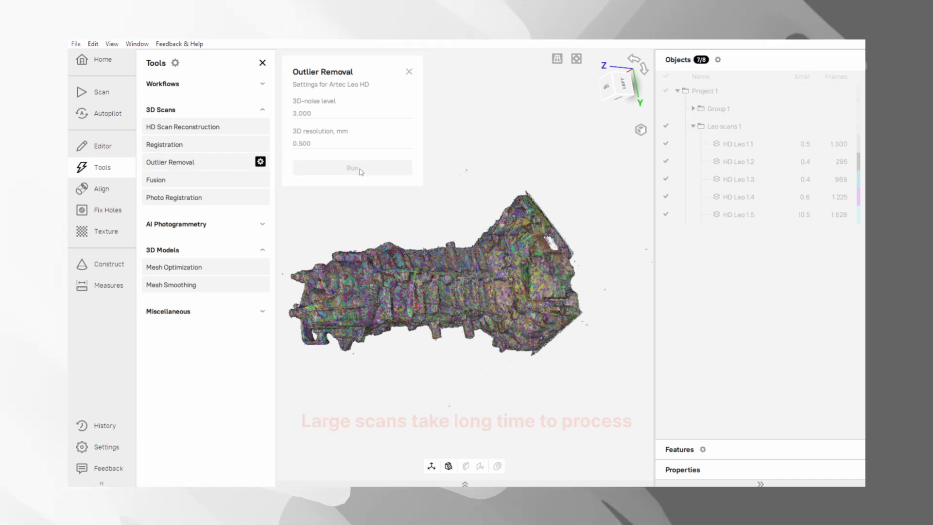
click(352, 168)
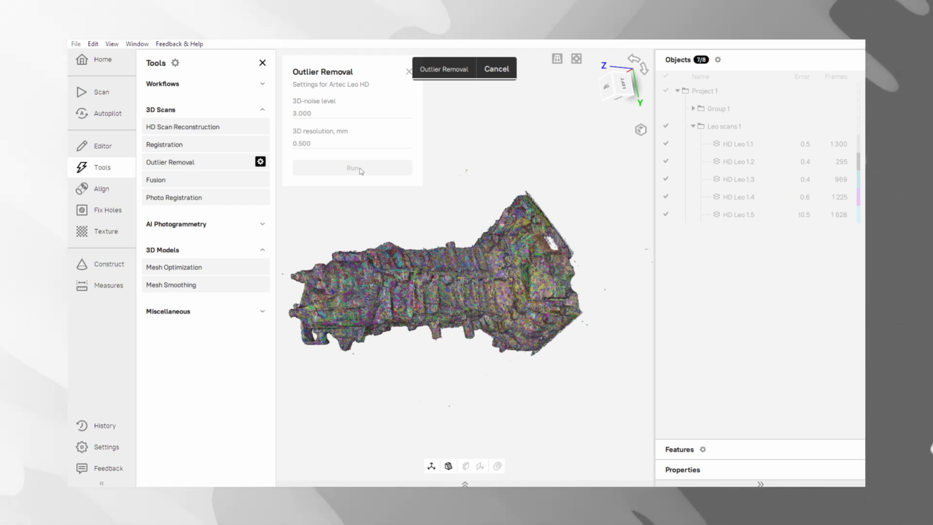
click(352, 167)
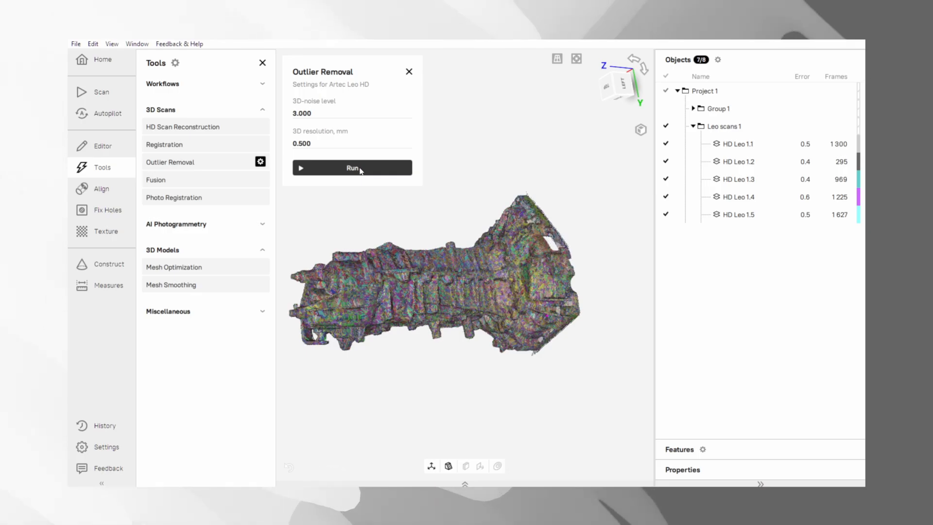
click(352, 167)
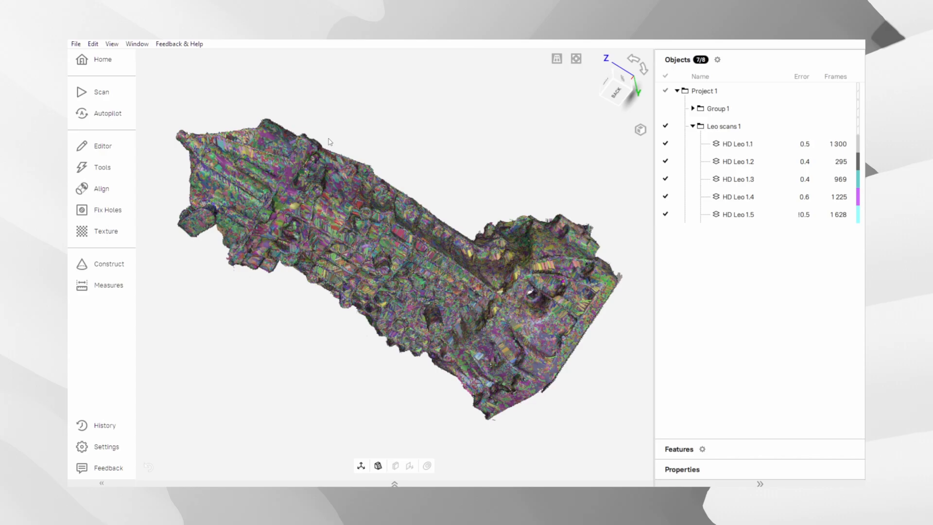
Configure Fusion as Sharp at 0.6 mm resolution with hole filling under 5 mm radius.
click(102, 167)
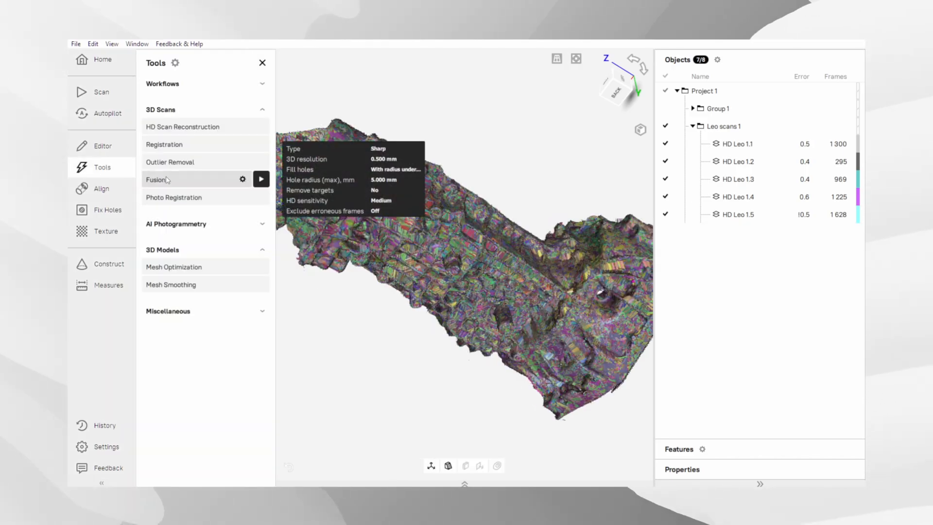
click(261, 178)
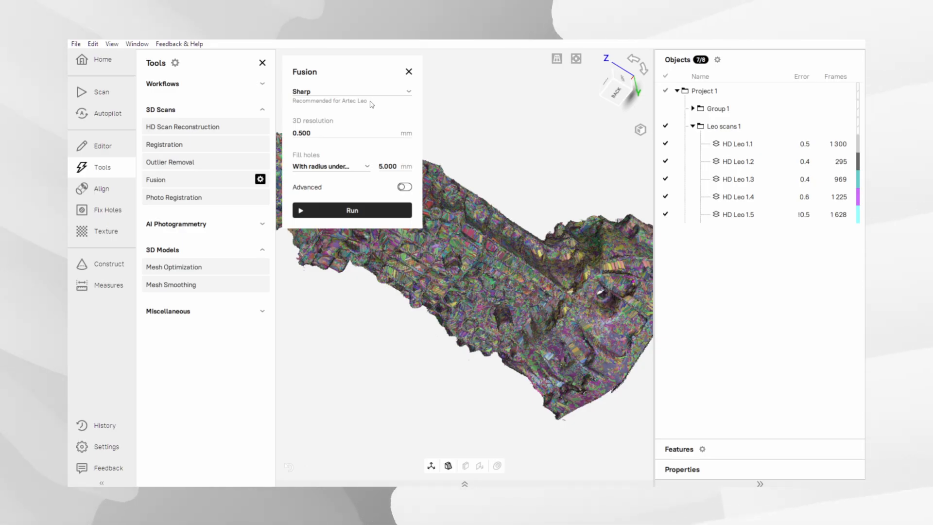
click(321, 133)
text(0.600)
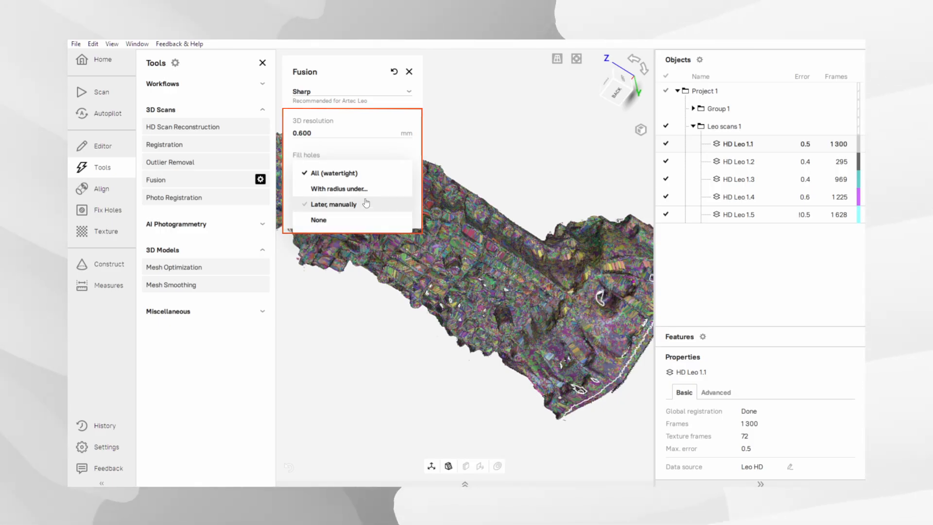
Choose 'Later, manually' for hole filling in the Fusion panel.
click(337, 173)
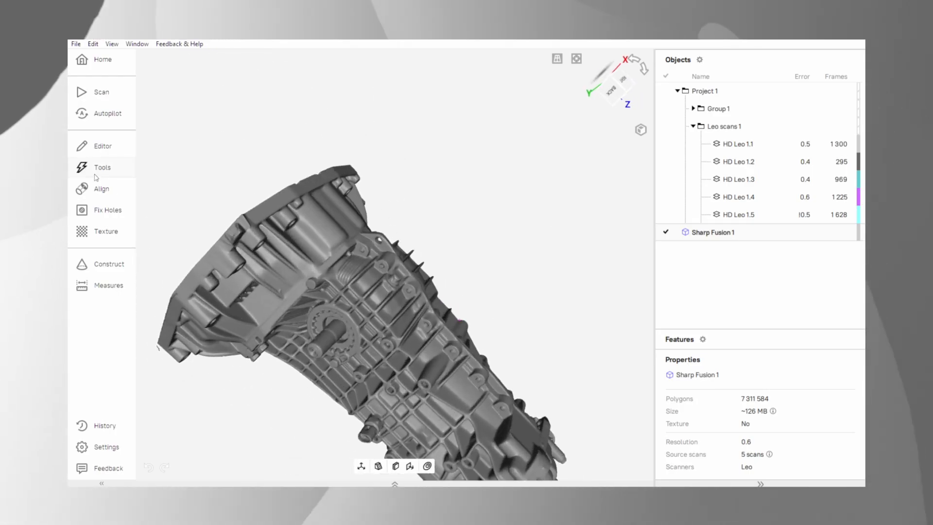
Set small-object removal in Mesh Optimization to 'All except largest'.
click(103, 167)
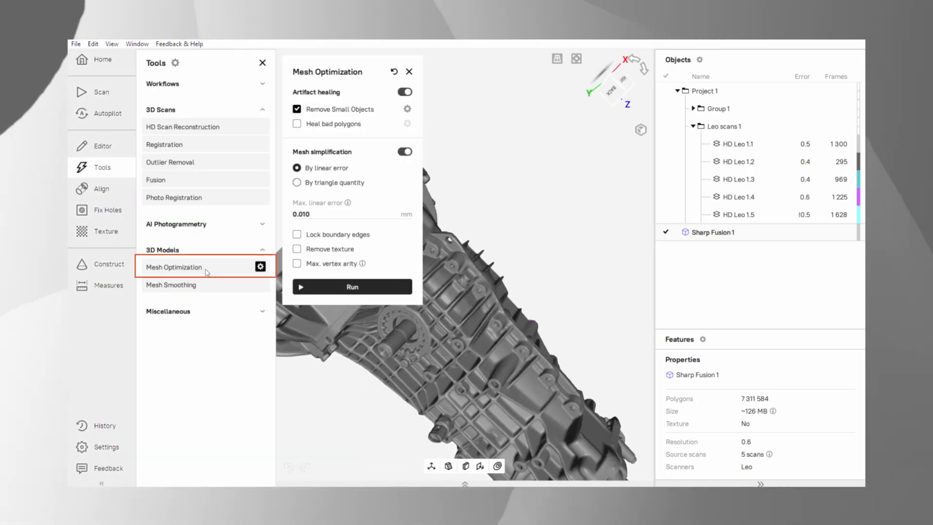
click(408, 109)
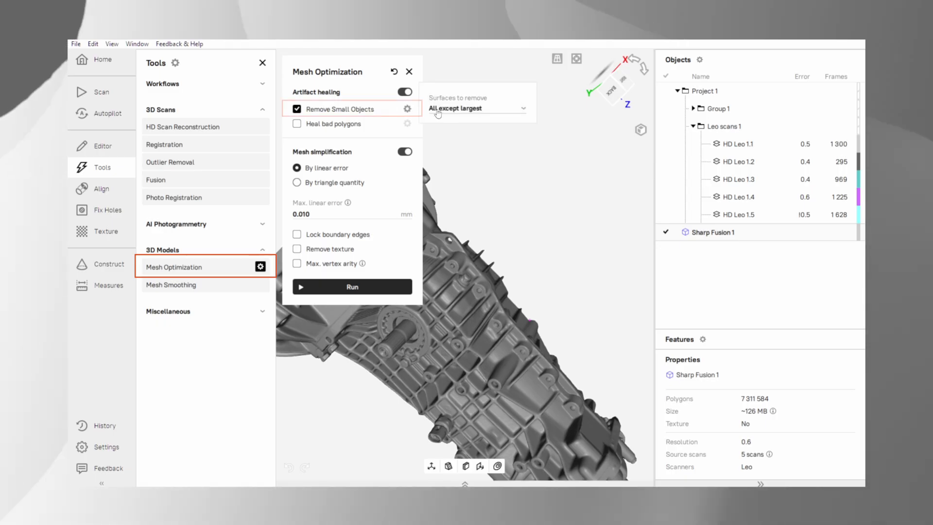
click(476, 108)
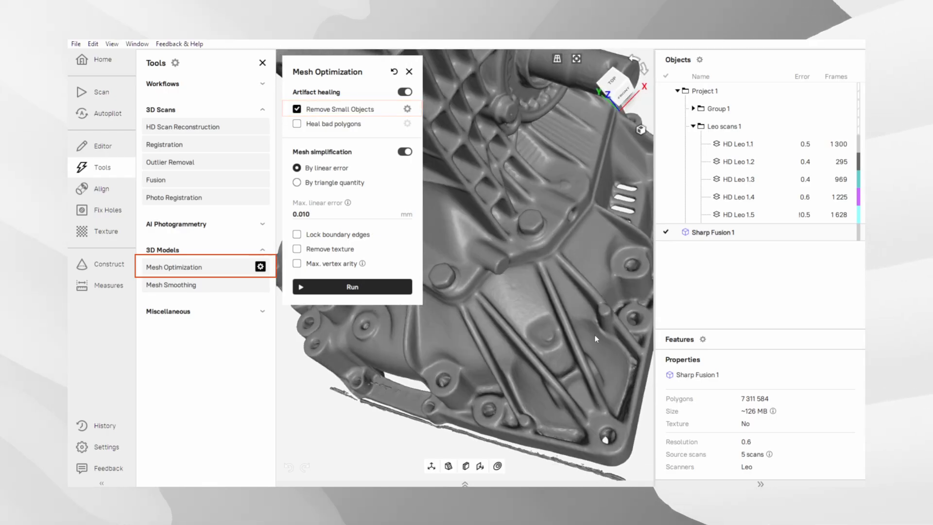
Enable mesh simplification by triangle quantity with a target of 3,500,000 triangles.
click(405, 151)
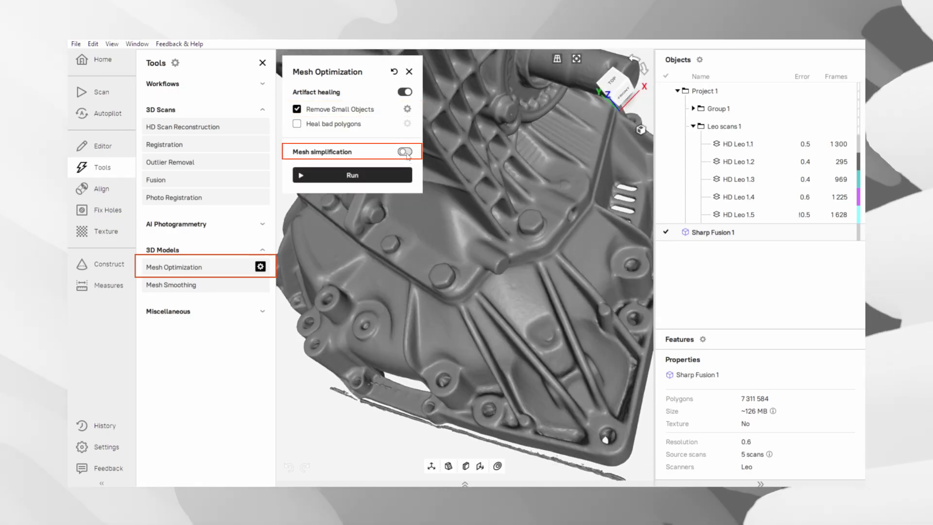
click(407, 151)
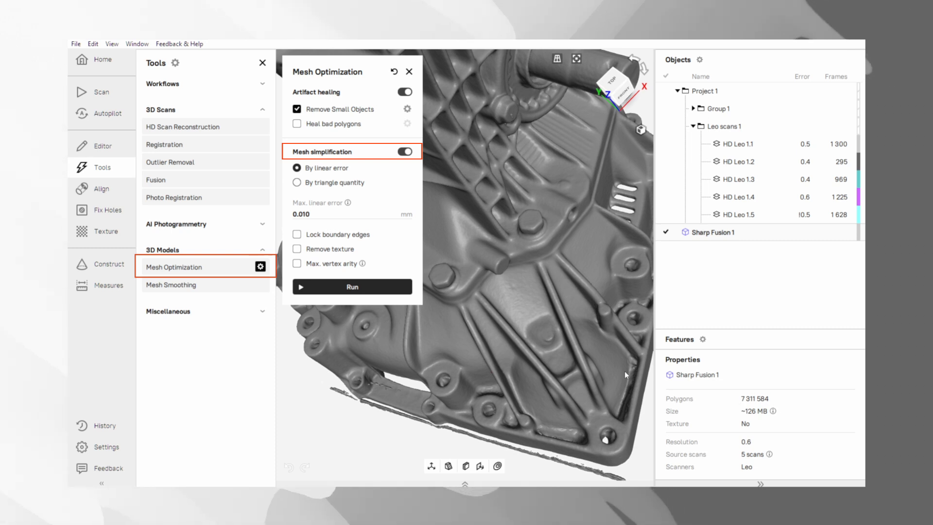
mouse_move(354, 175)
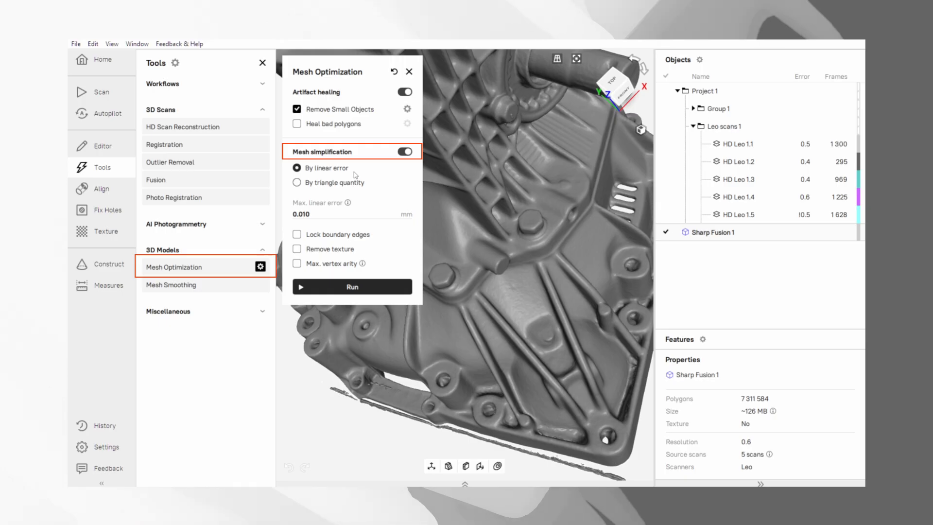
click(297, 183)
text(3)
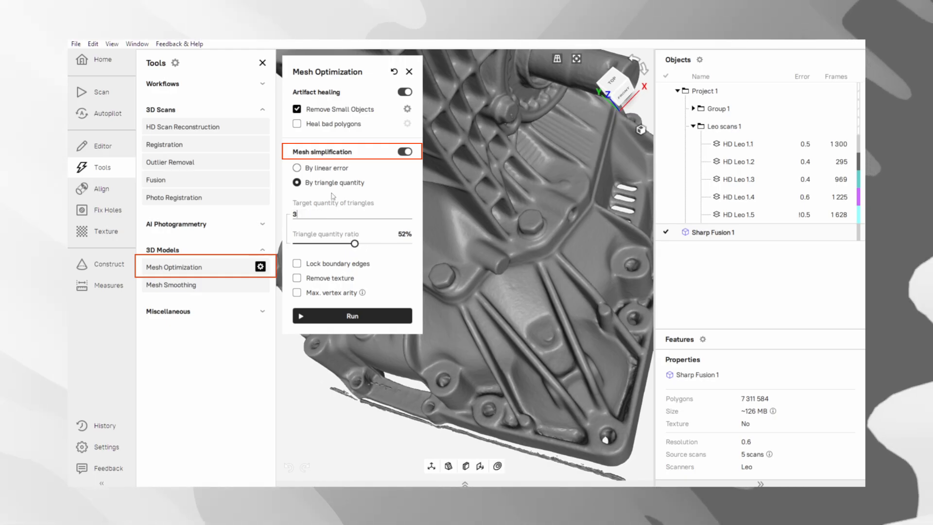
text(500000)
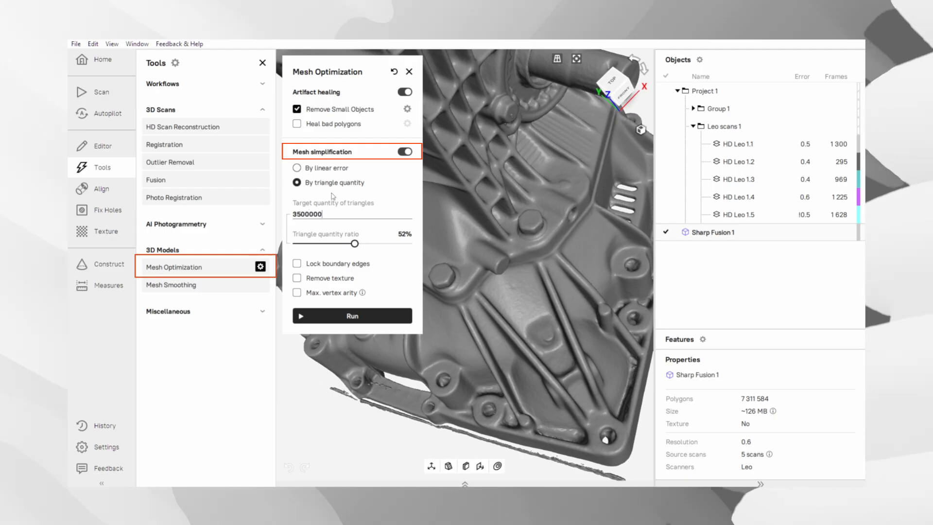
mouse_move(352, 211)
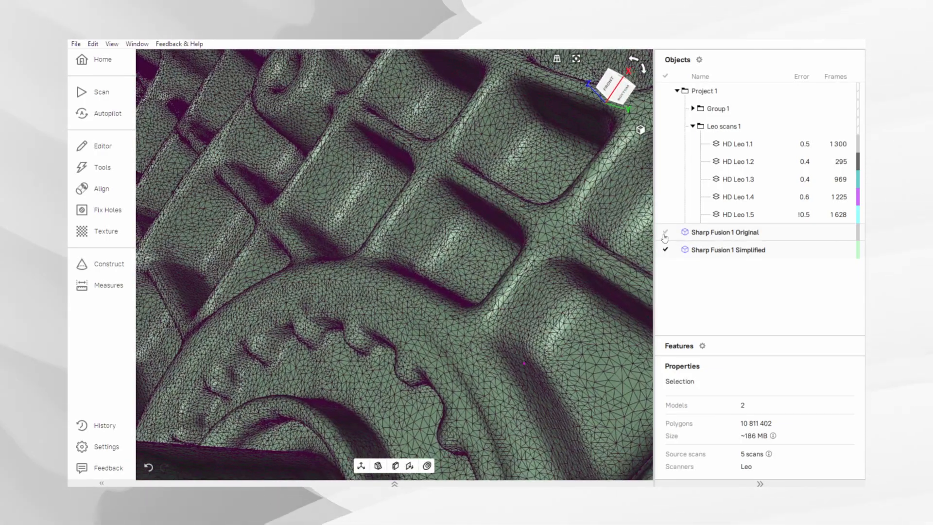
Hide Sharp Fusion 1 Original and select the simplified 3,499,818-polygon mesh.
click(665, 232)
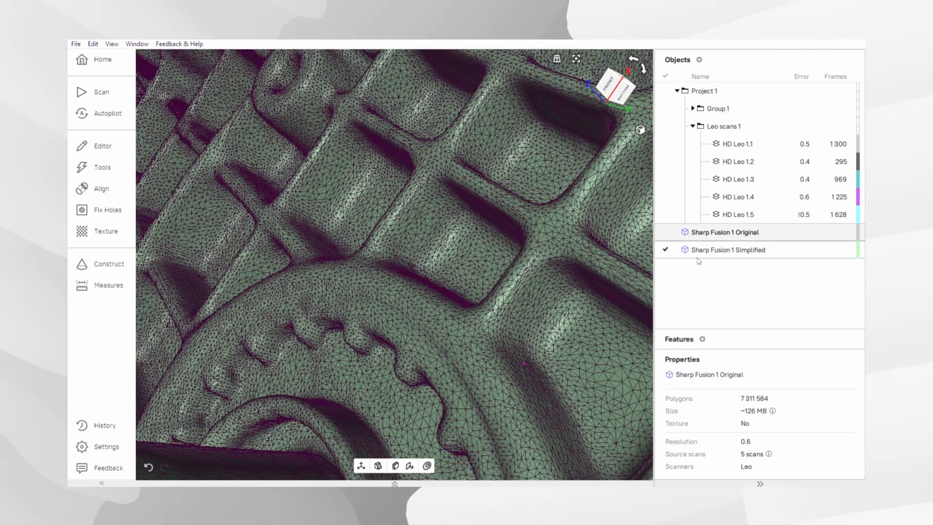
click(728, 250)
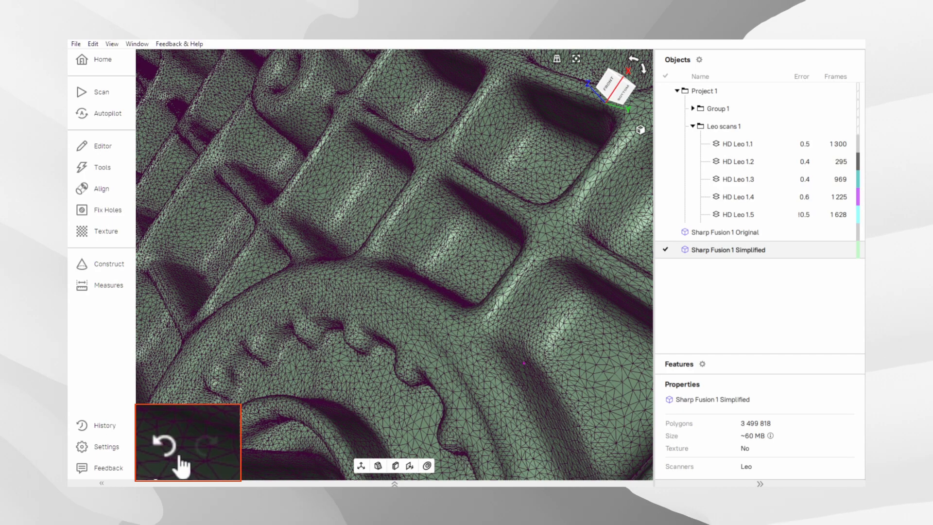
mouse_move(206, 458)
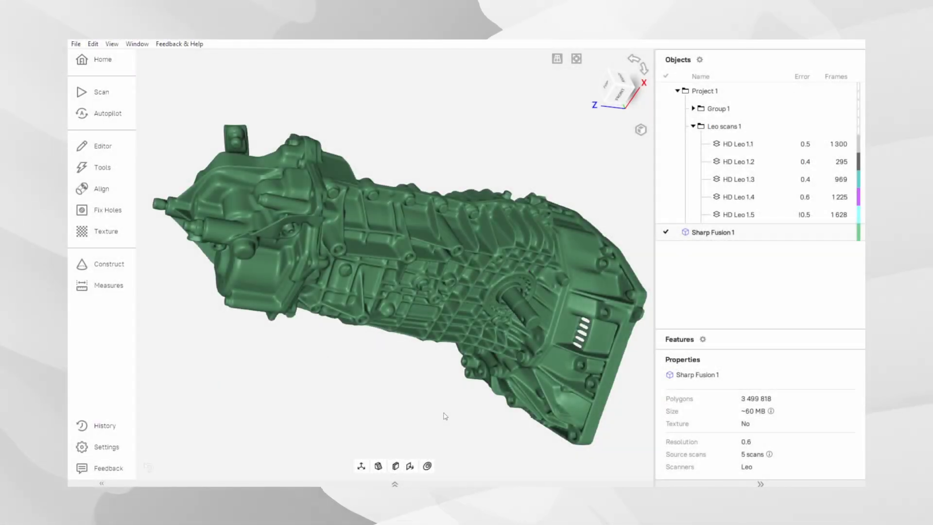
mouse_move(129, 235)
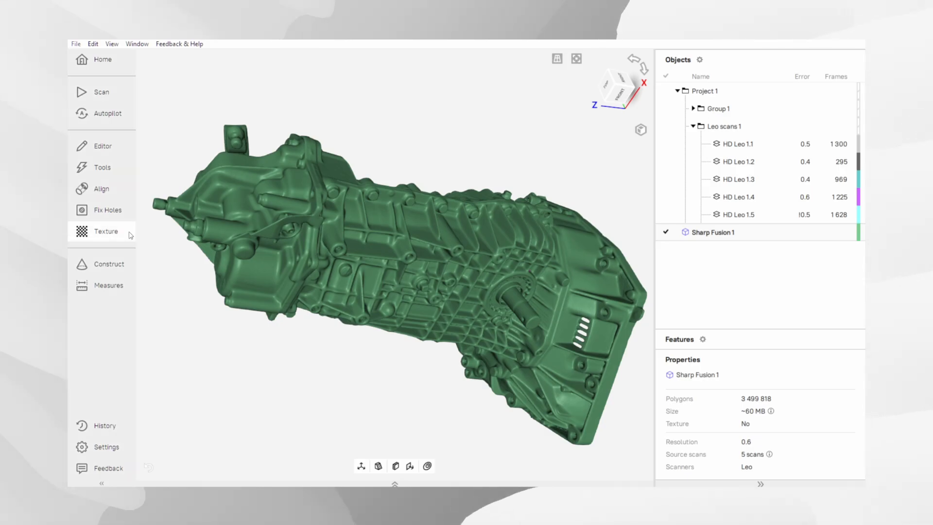
Choose 8192×8192 as the output texture size in the Texture panel.
click(106, 232)
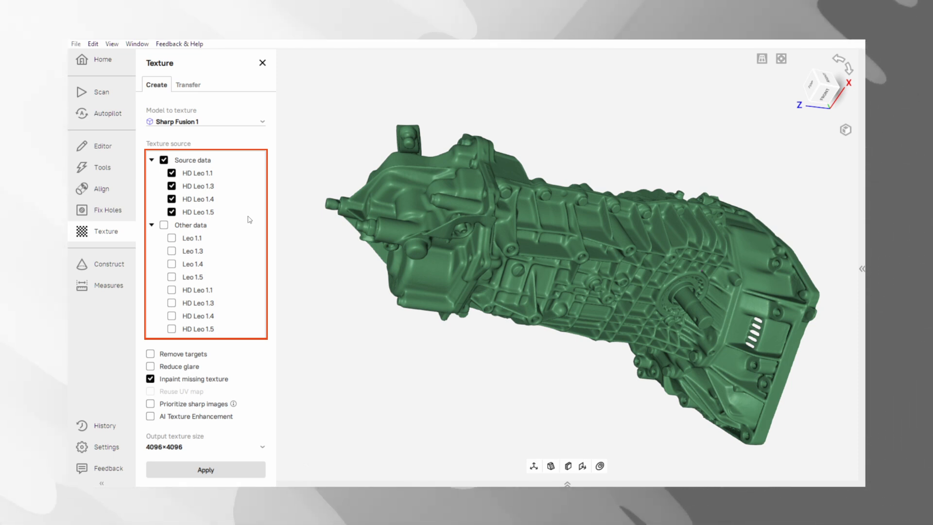
mouse_move(222, 173)
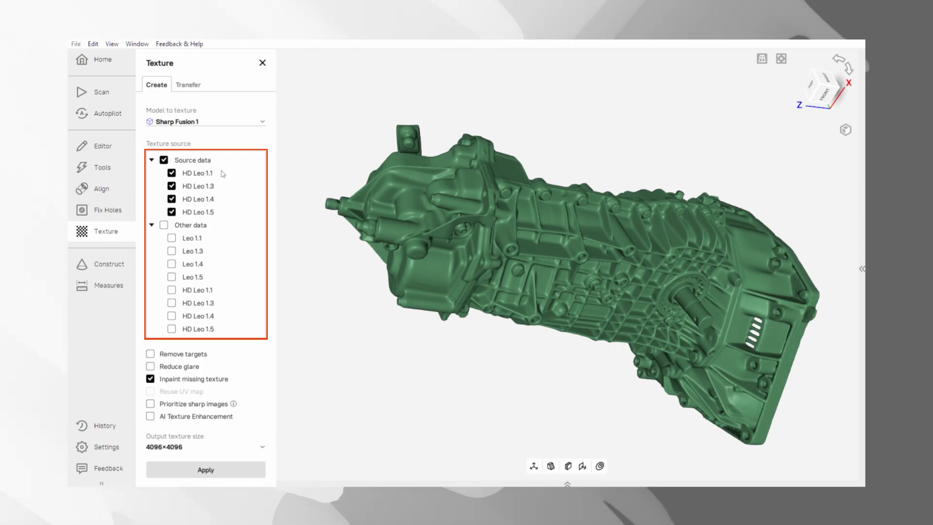
mouse_move(222, 219)
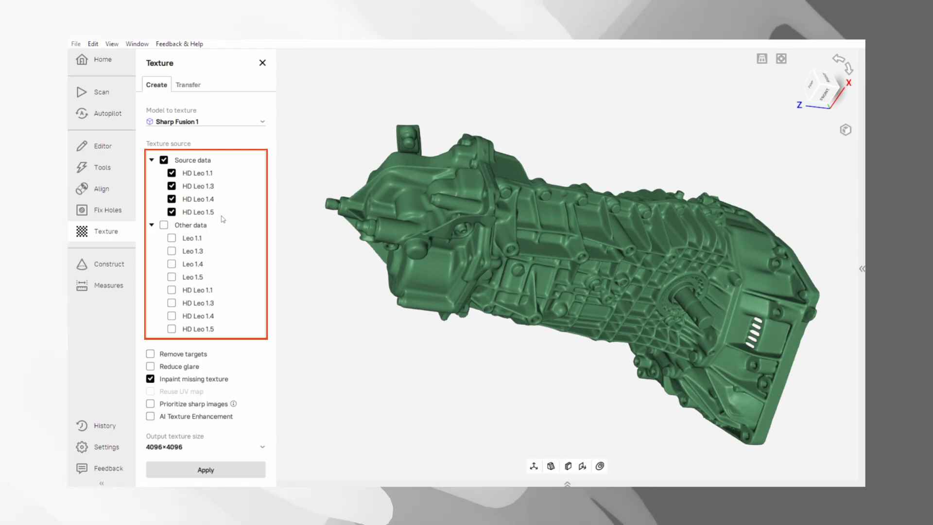
mouse_move(216, 240)
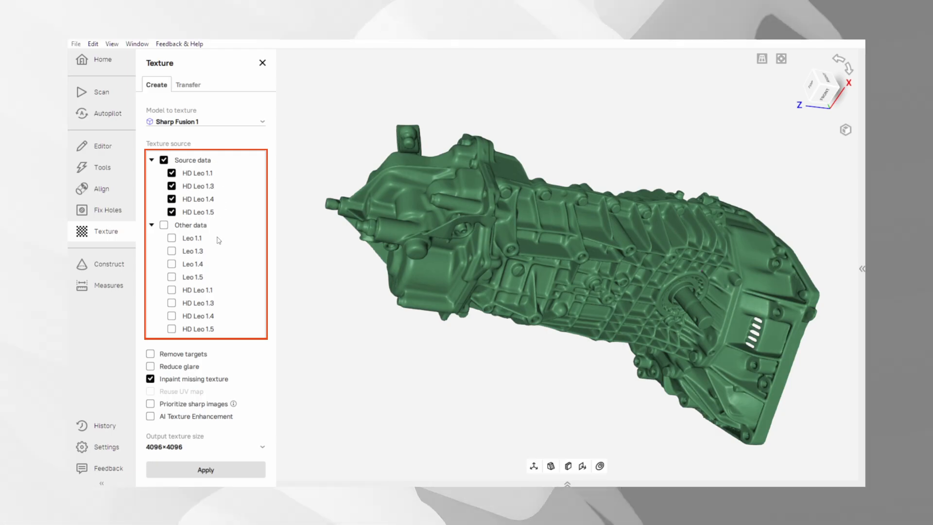
mouse_move(225, 342)
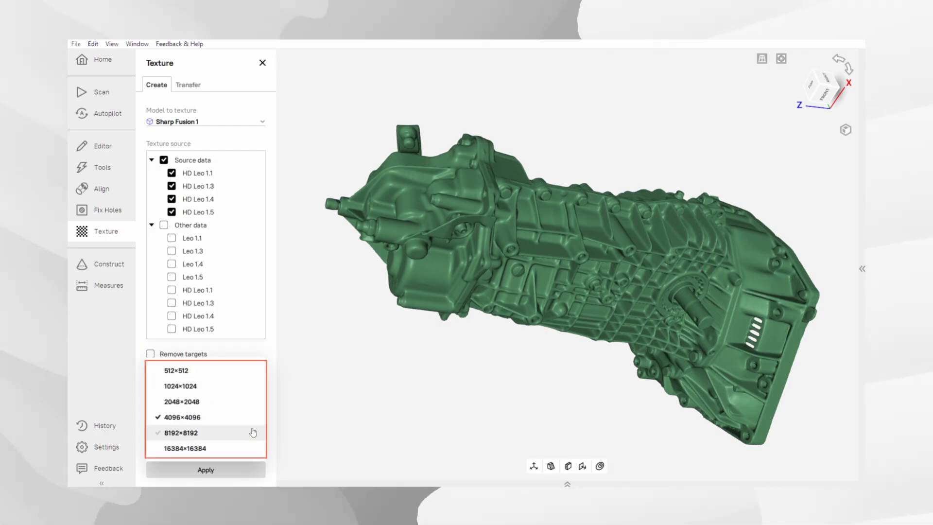
click(186, 449)
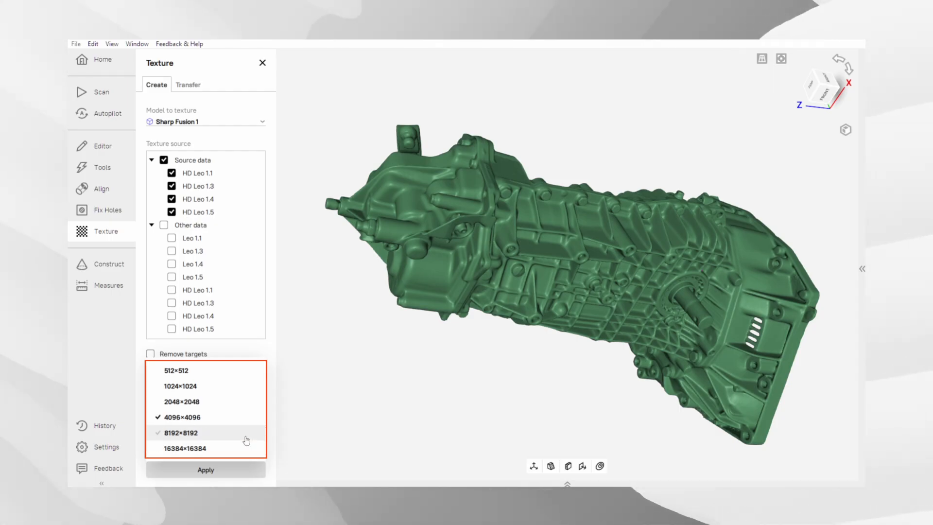
click(185, 448)
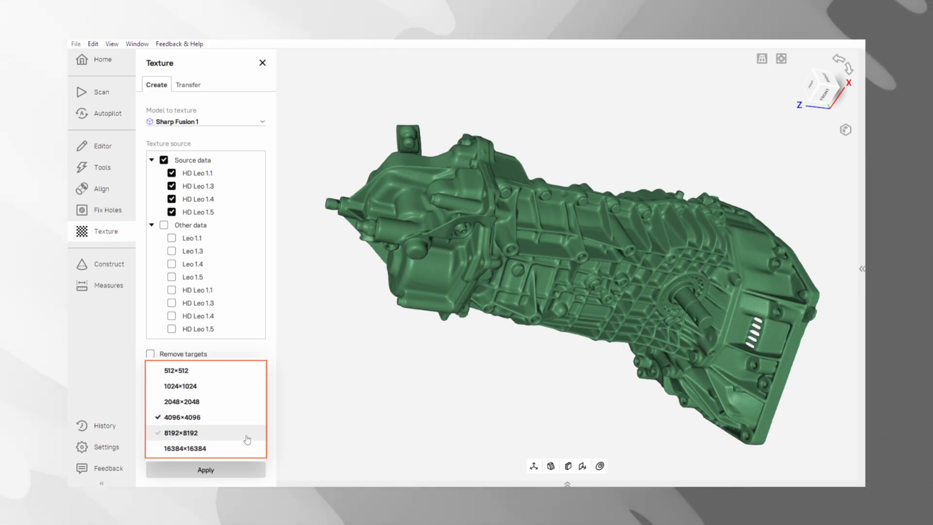
click(181, 432)
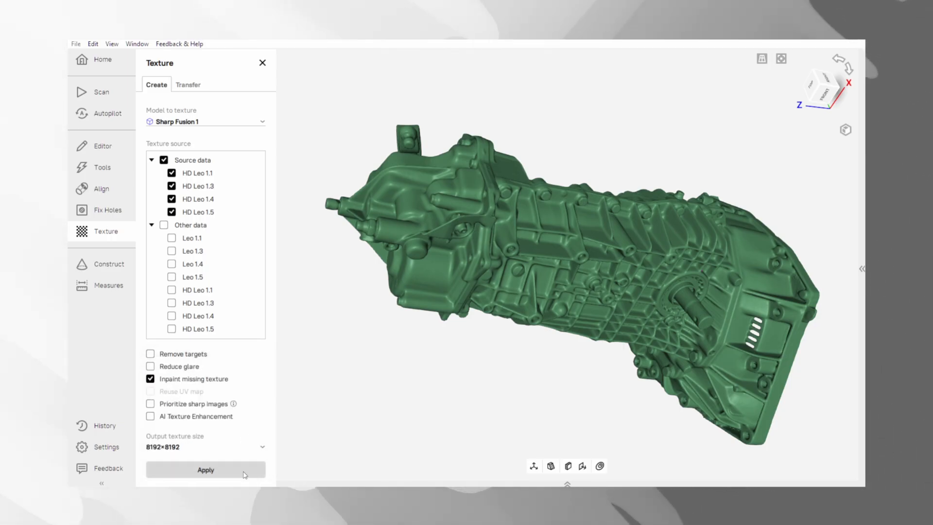
Apply the texture, then set brightness +47, contrast +3, gamma correction −91 and finish.
click(206, 470)
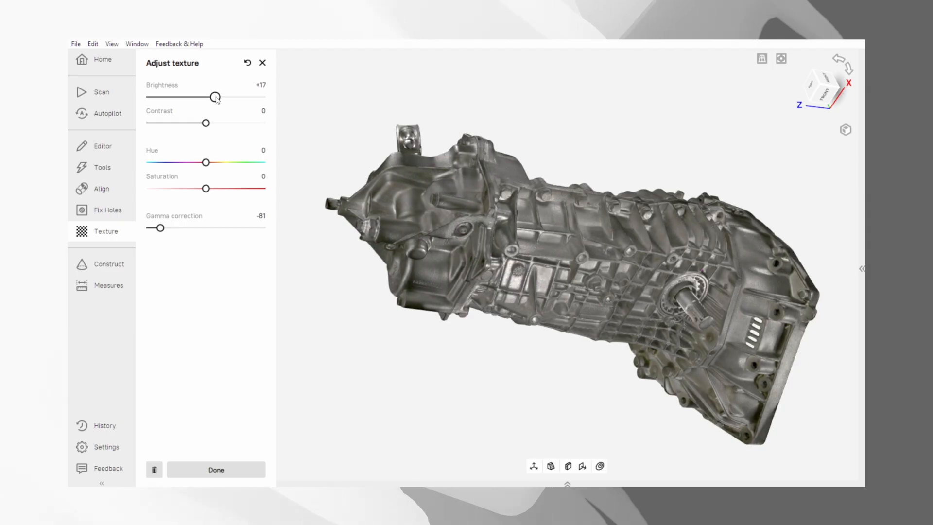
drag(216, 97, 232, 96)
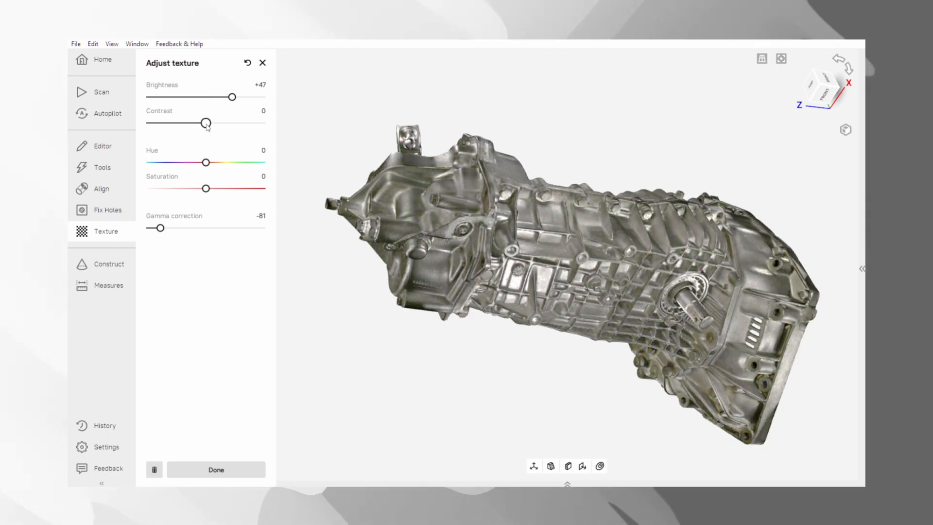
drag(204, 124, 207, 123)
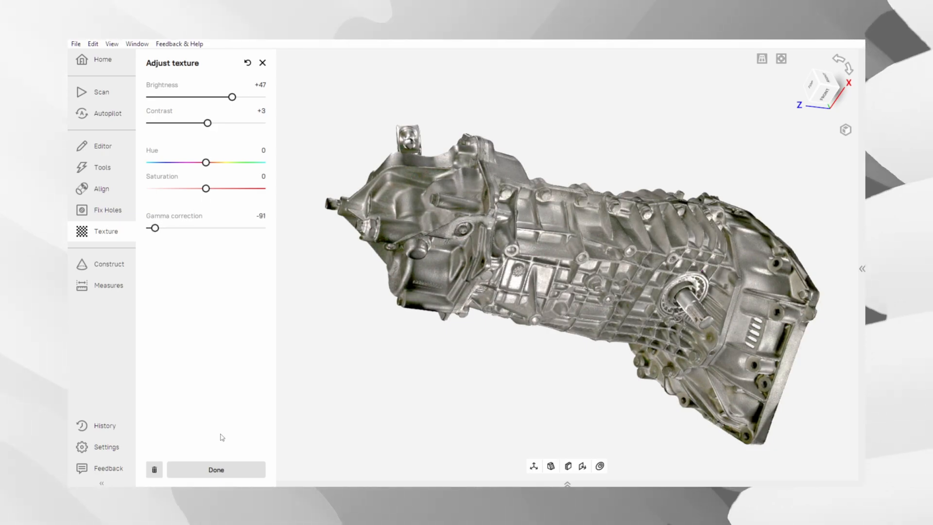
click(216, 469)
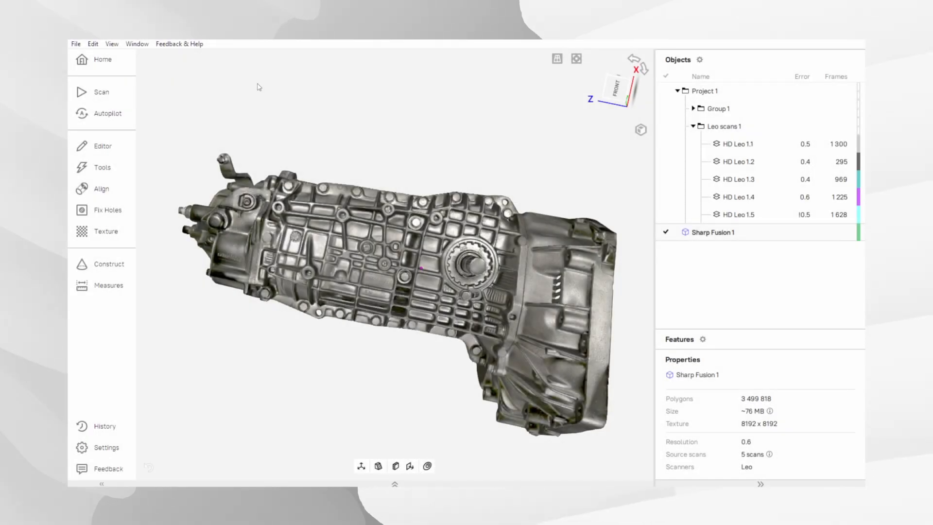
Start Export meshes from the Sharp Fusion 1 context menu in the Objects panel.
click(75, 44)
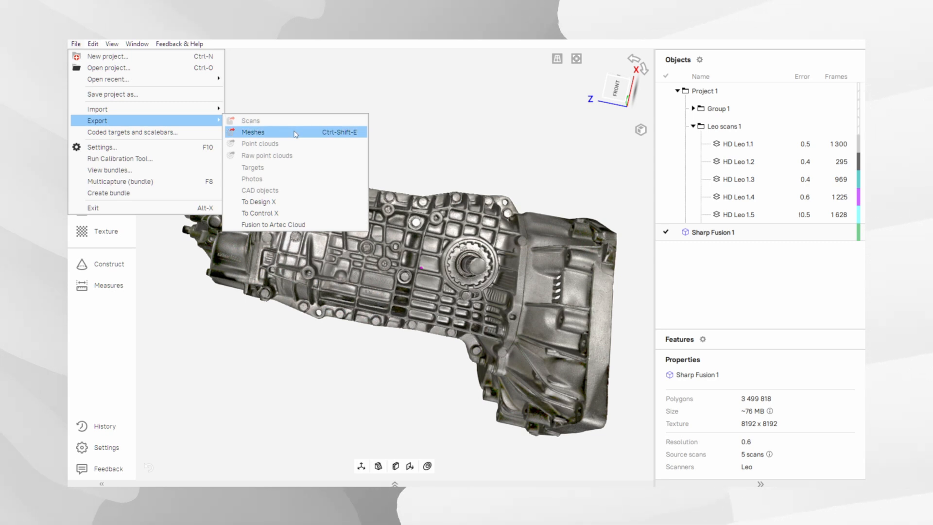
mouse_move(635, 231)
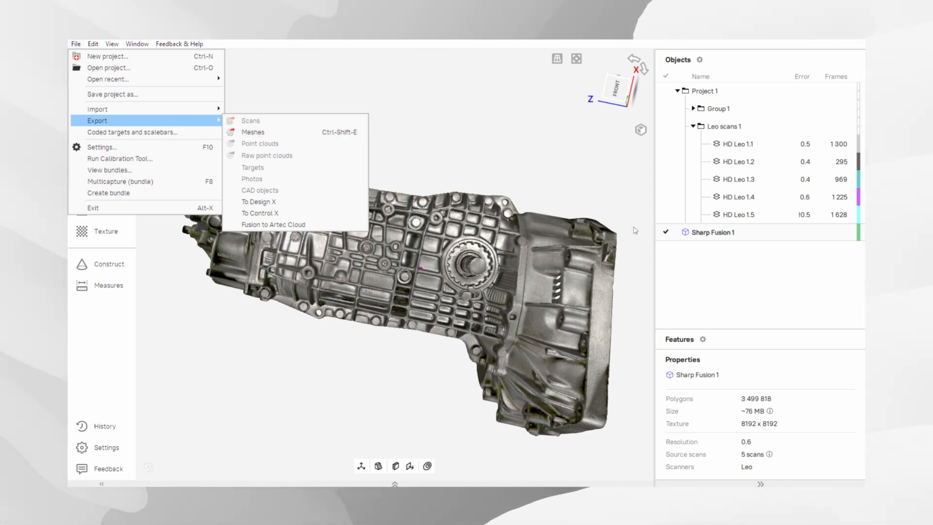
right_click(709, 233)
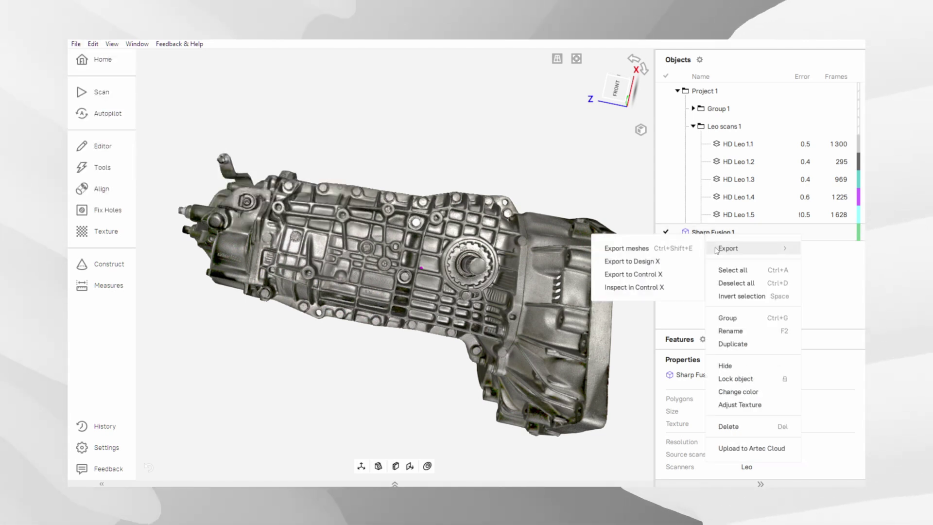
click(626, 248)
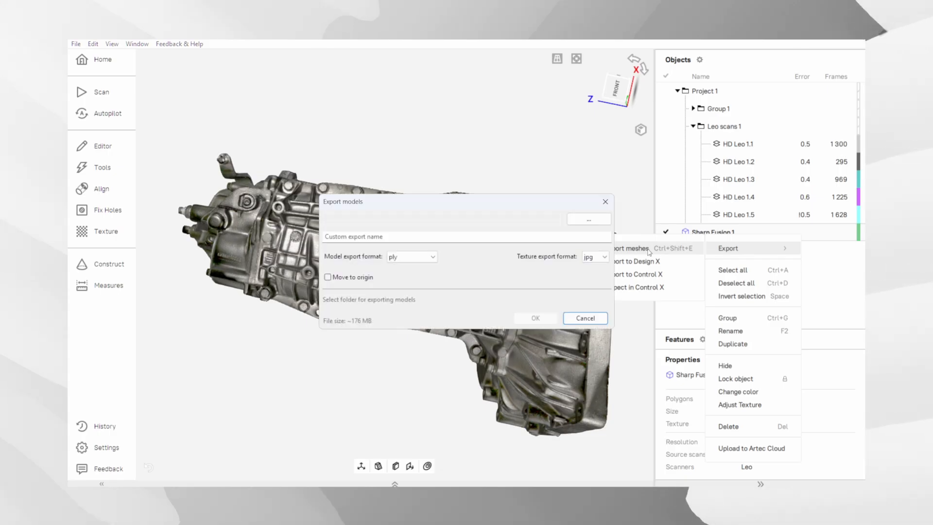
click(410, 256)
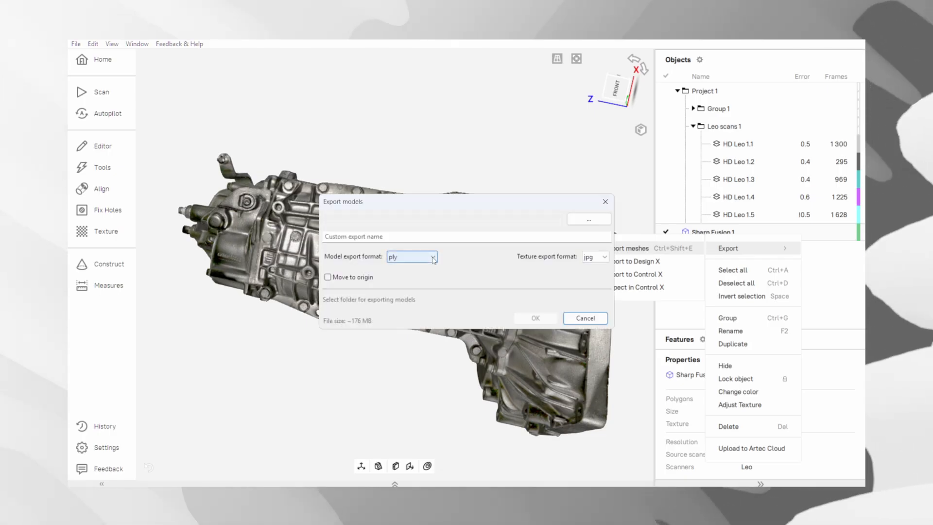
click(411, 257)
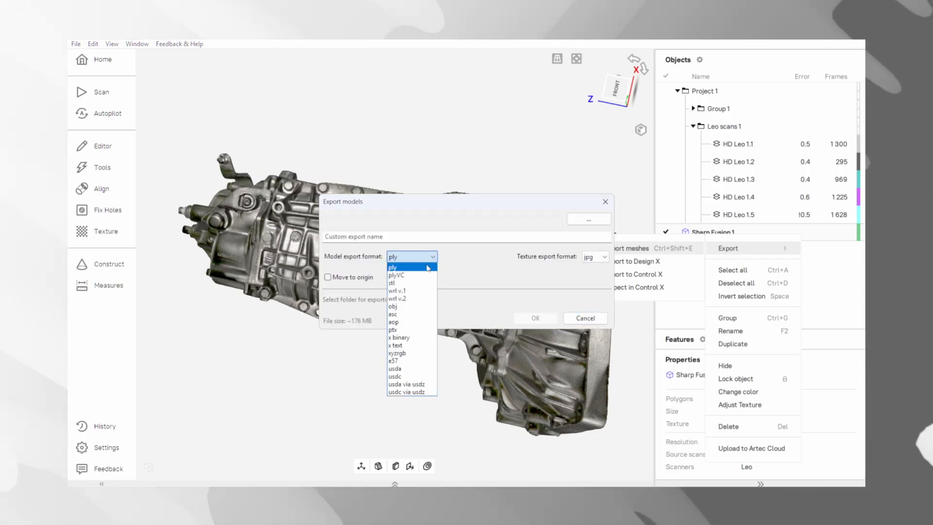
mouse_move(425, 283)
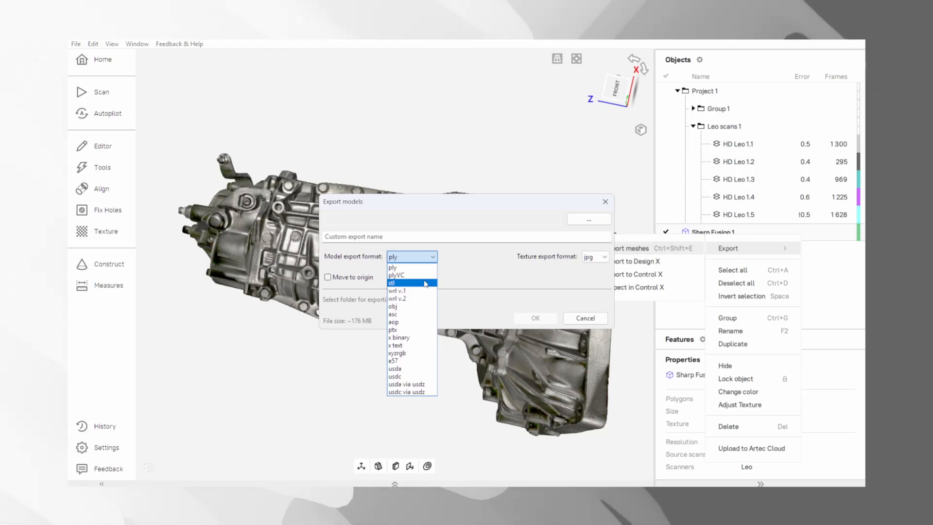
mouse_move(417, 306)
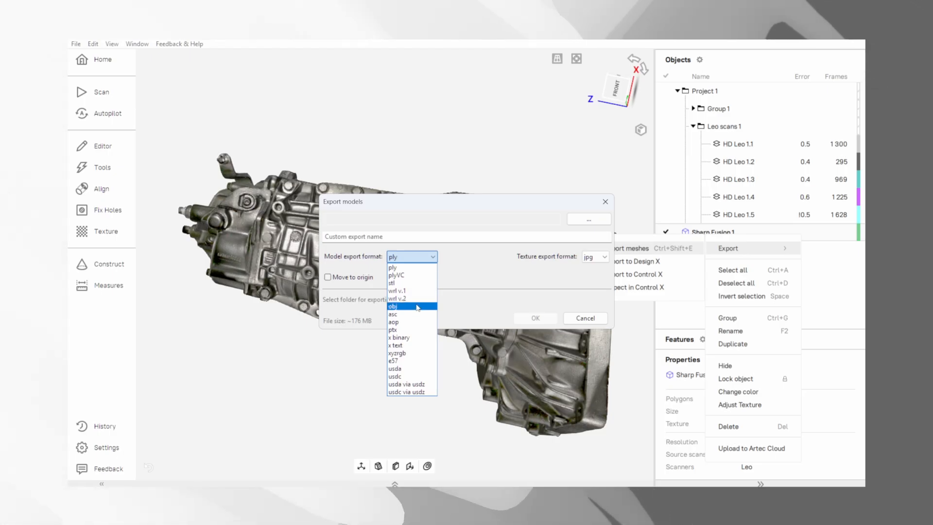
mouse_move(412, 267)
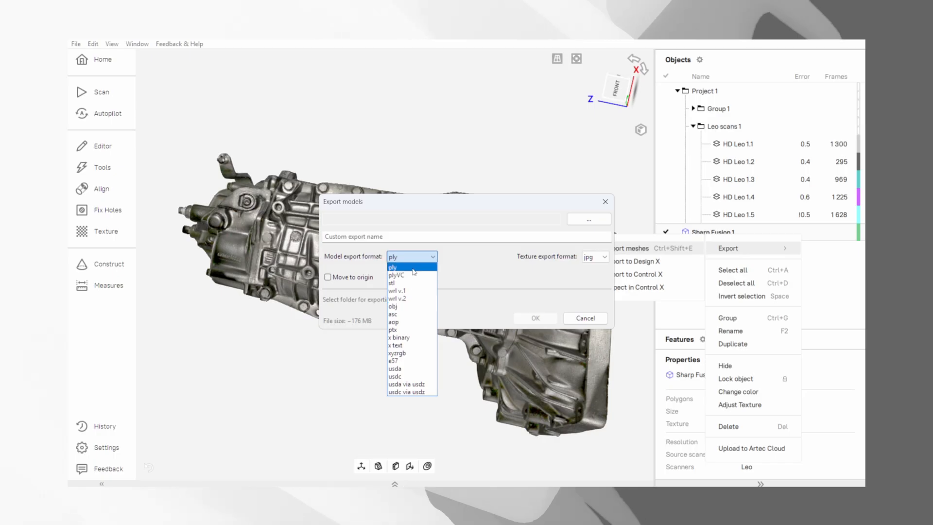
mouse_move(415, 270)
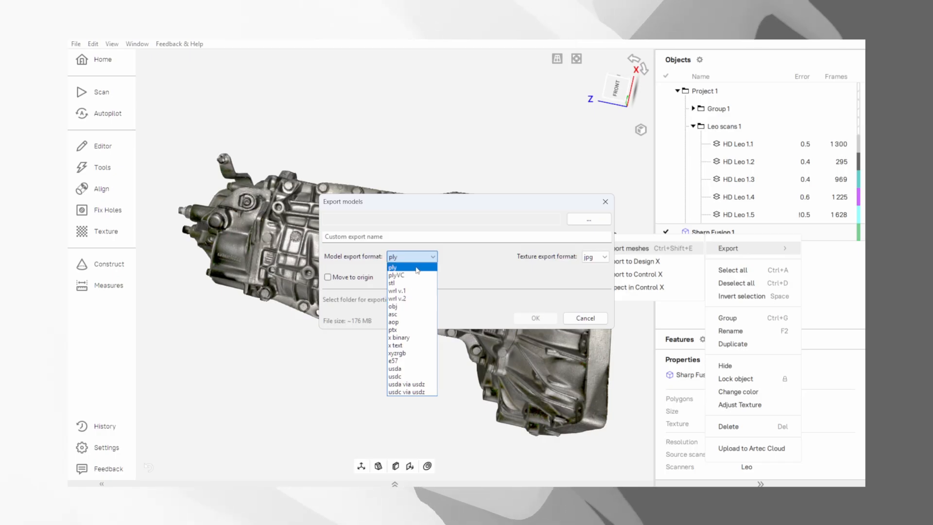
click(393, 266)
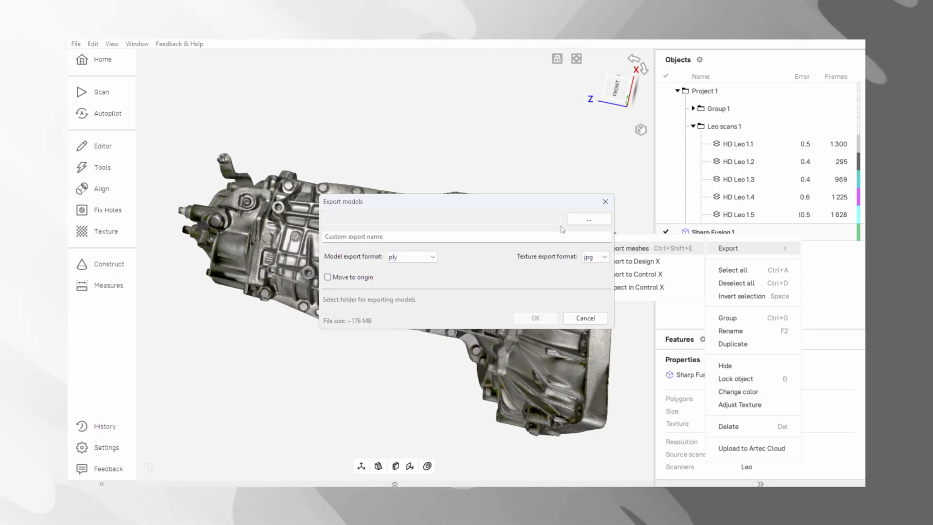
mouse_move(589, 218)
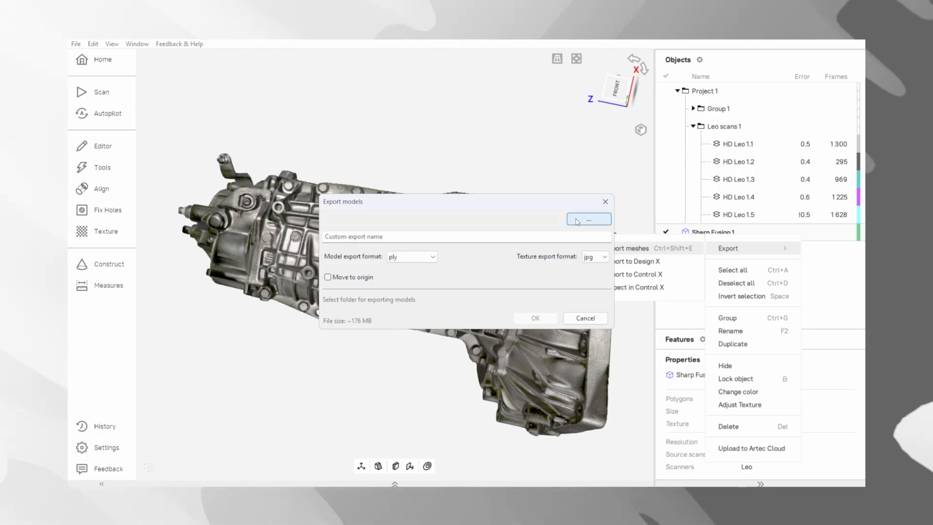
Export to D:\AS Pojects with the name 'Project' as PLY with jpg textures.
click(588, 219)
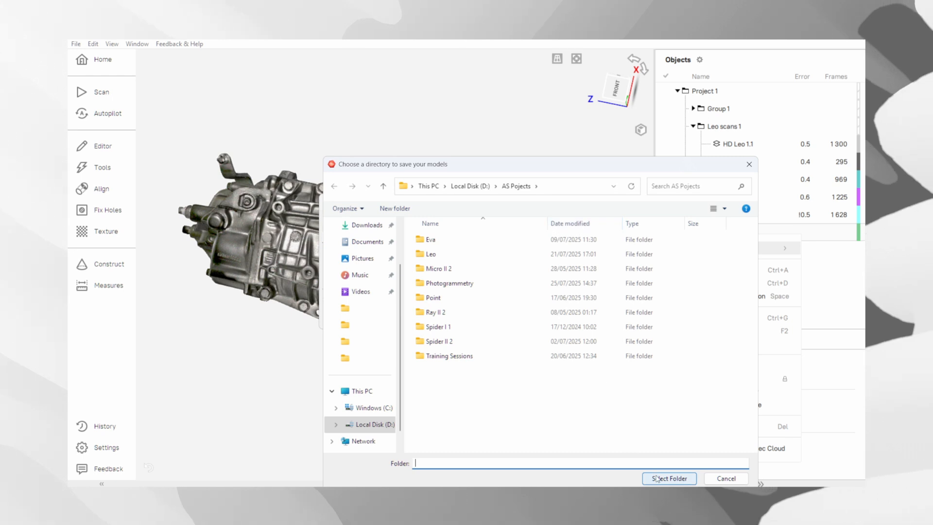
click(669, 478)
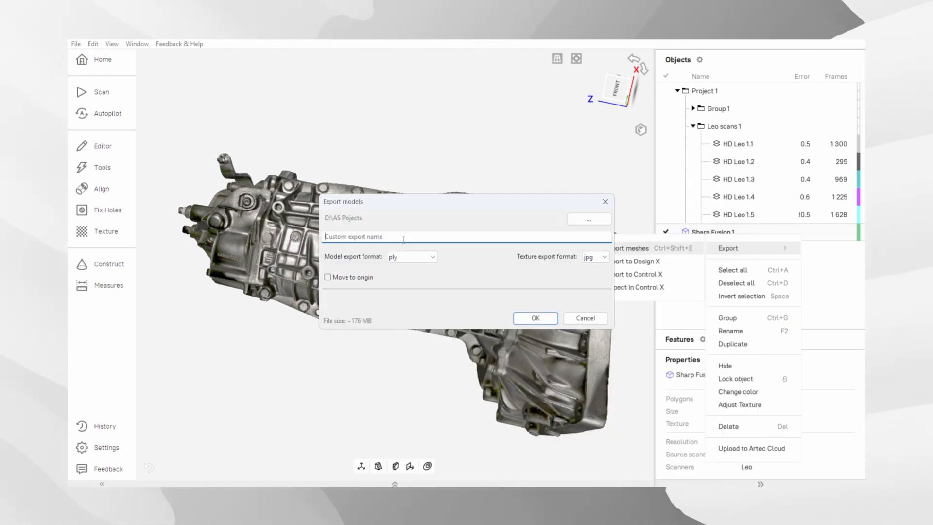
text(Proje)
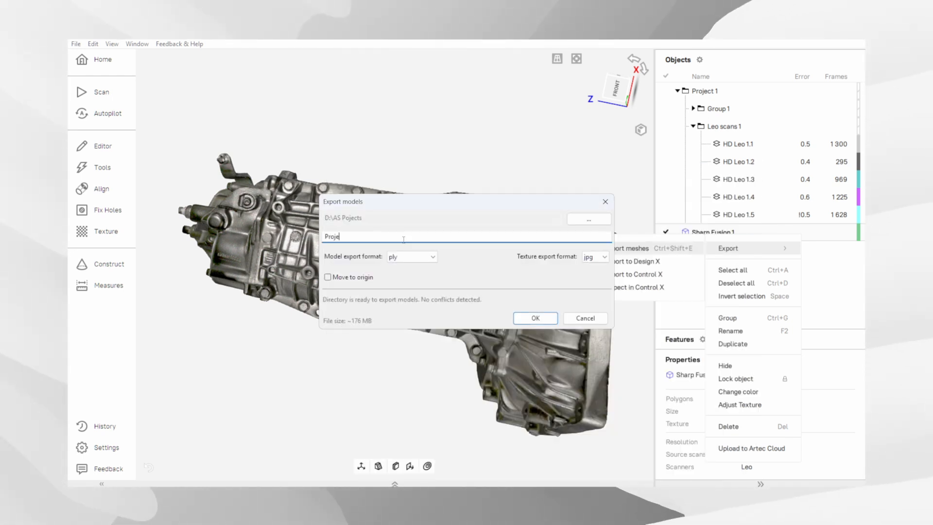
text(ct)
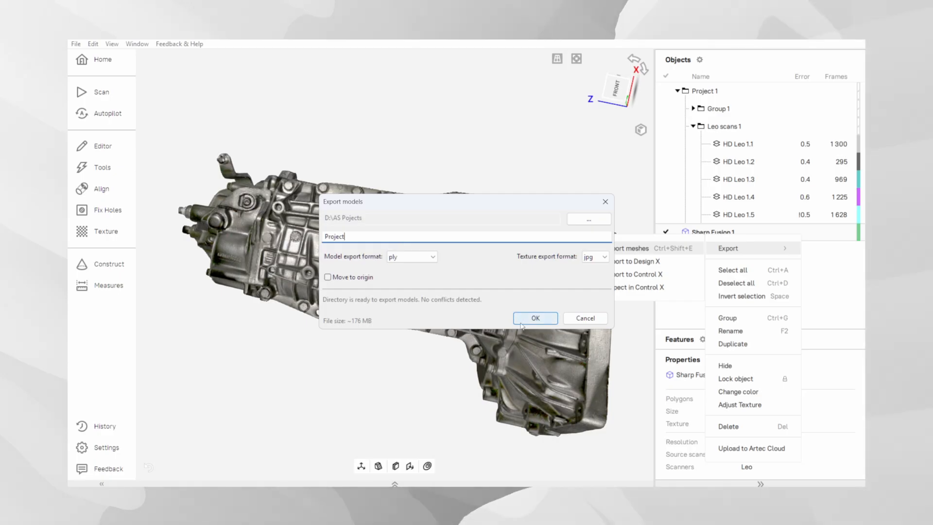
click(534, 318)
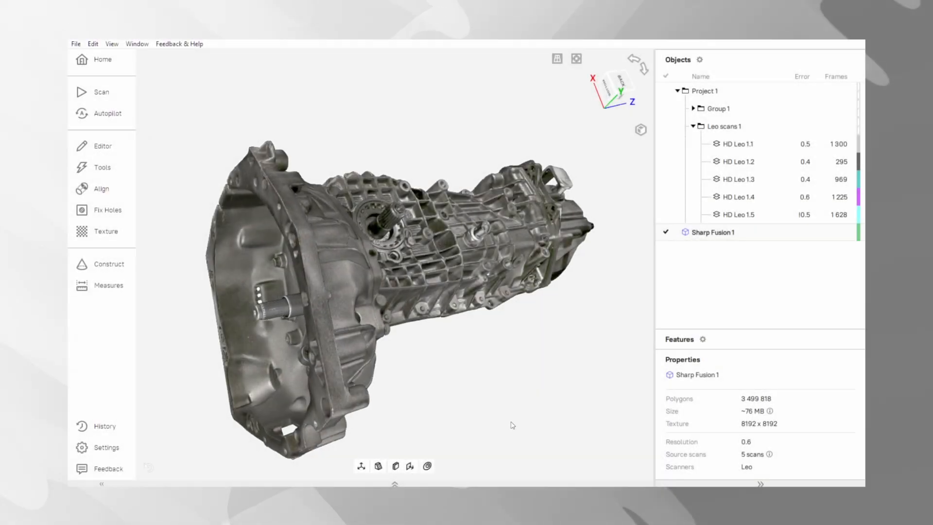